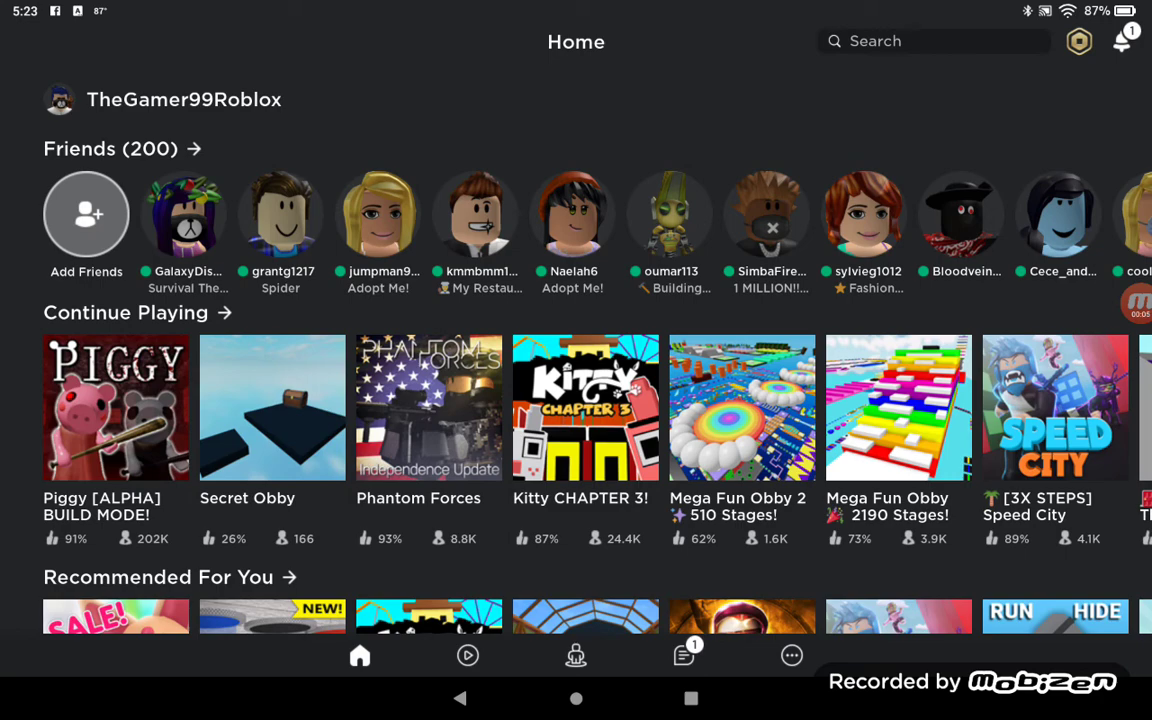
# - Launch Piggy [ALPHA] BUILD MODE! from the Continue Playing row
pyautogui.click(116, 414)
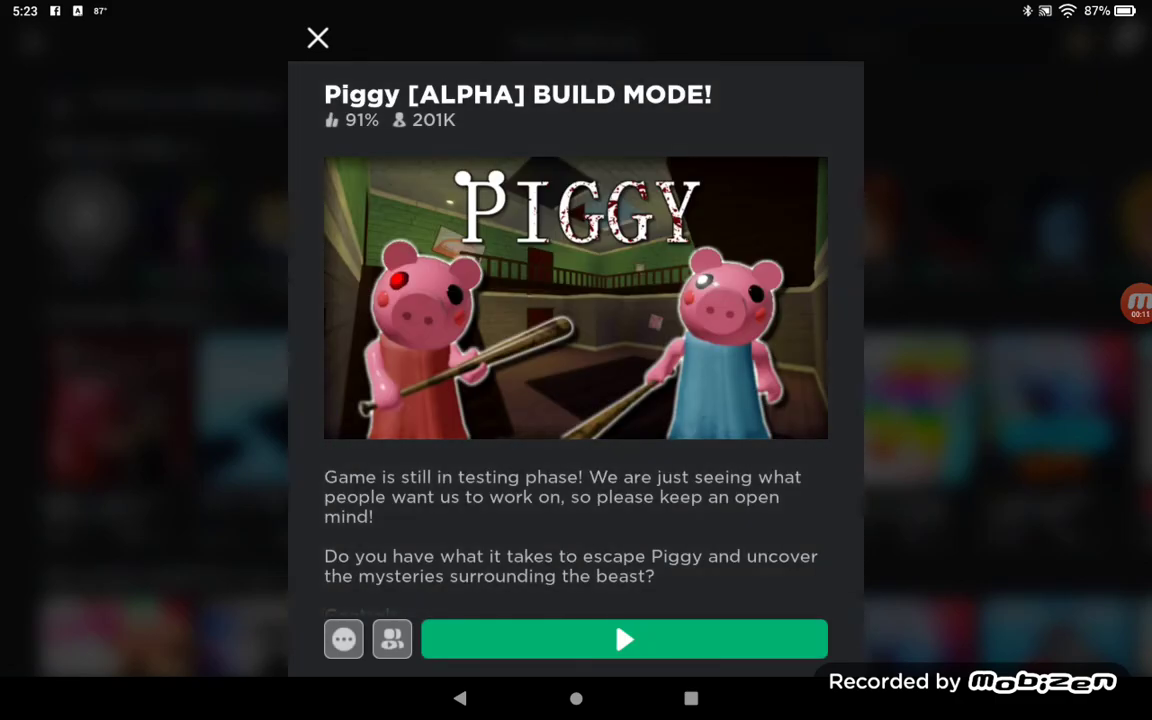
pyautogui.click(624, 640)
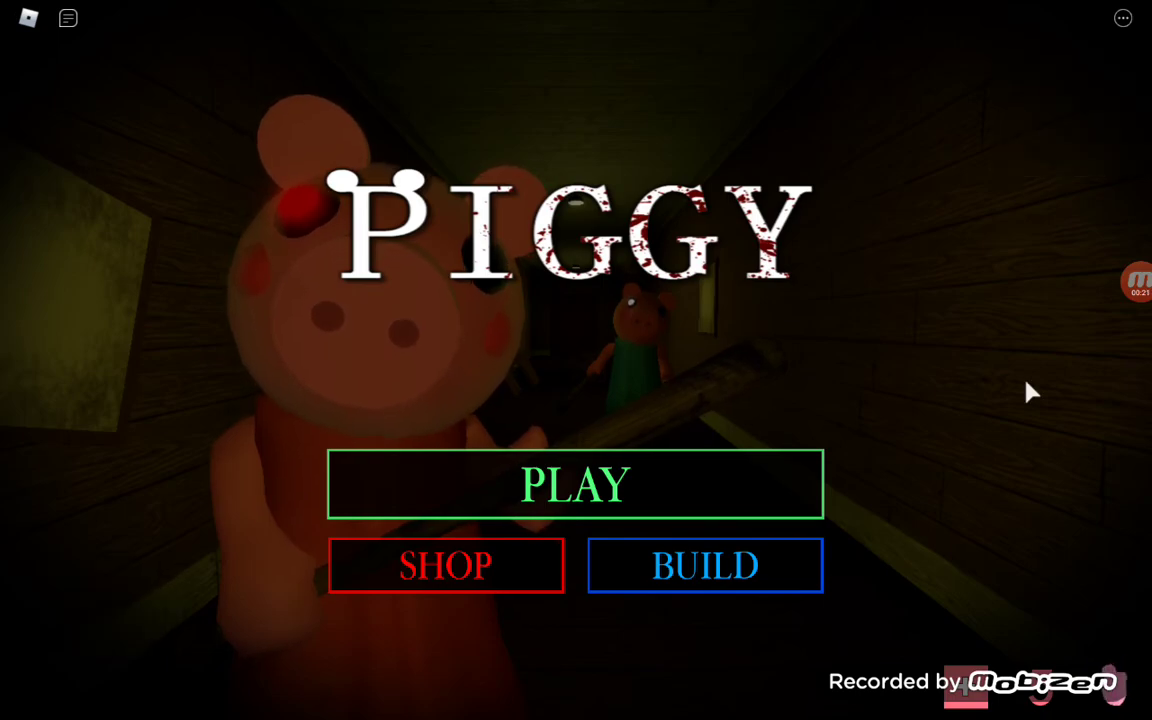
# - Show the in-game chat panel over the Piggy title screen
pyautogui.click(576, 484)
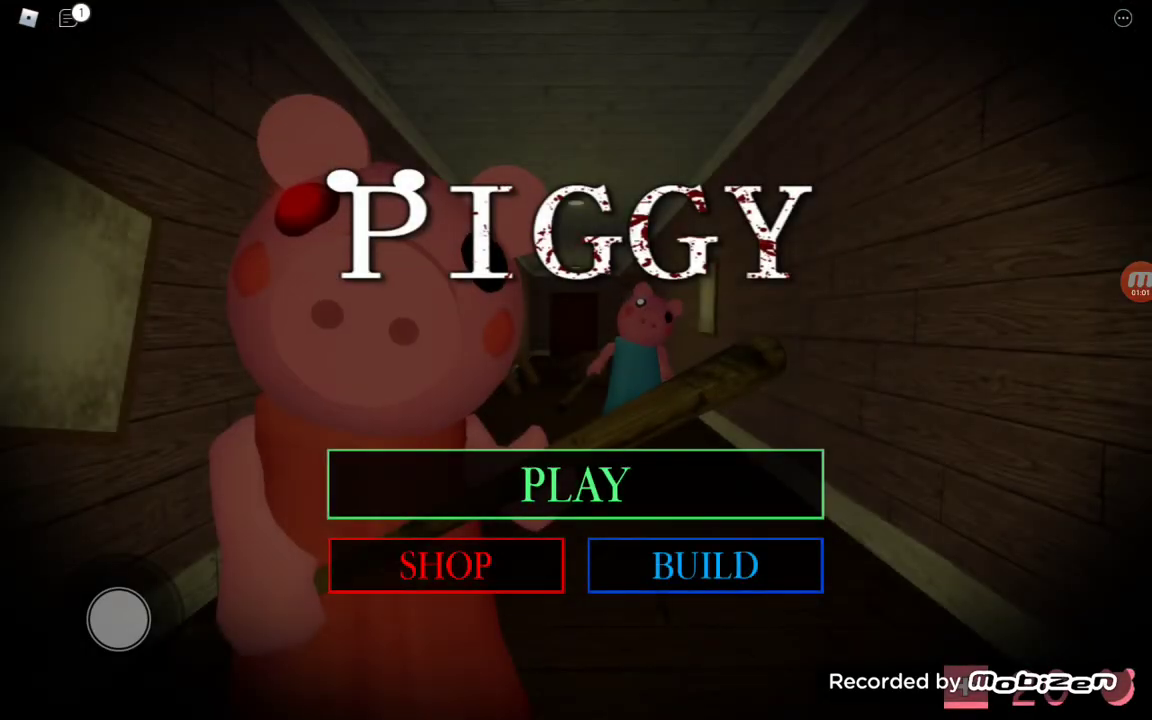
pyautogui.click(576, 484)
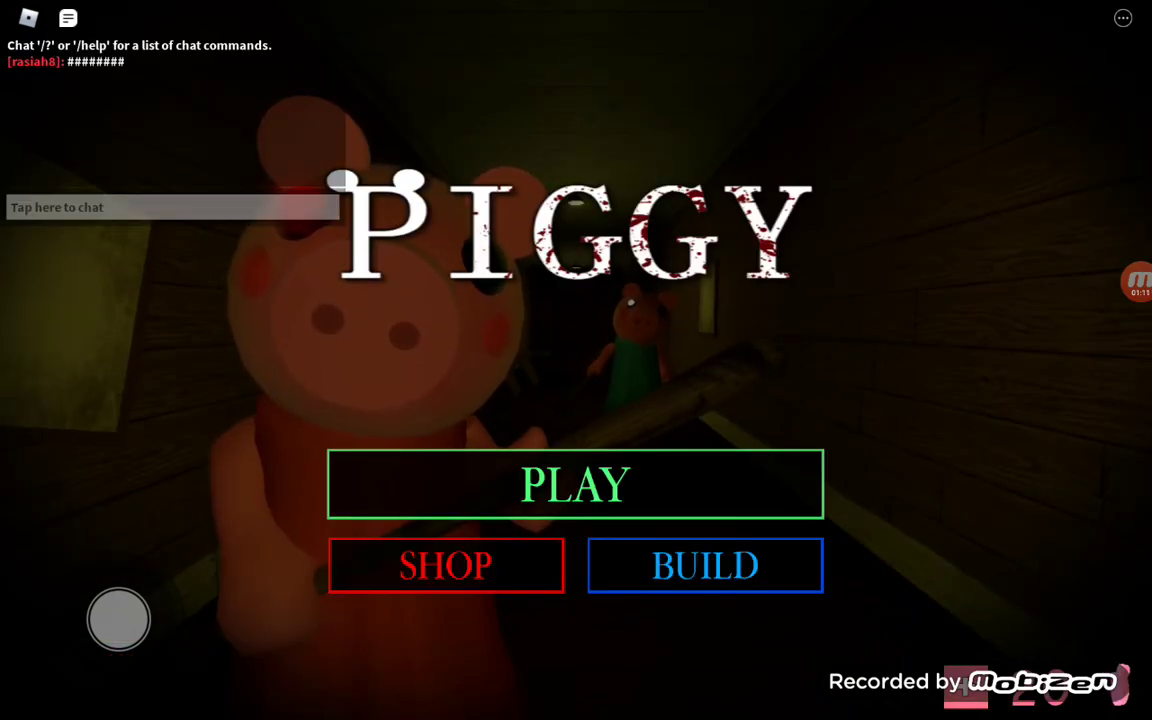
pyautogui.click(576, 482)
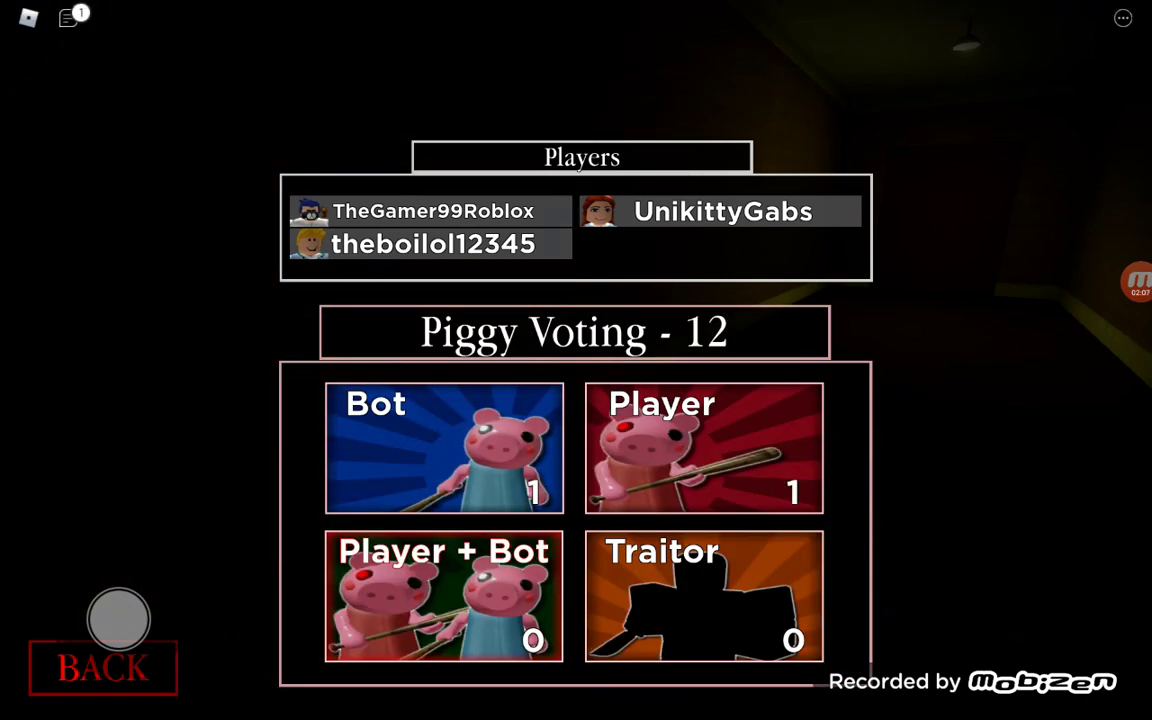
# - Vote for a Bot Piggy and start a chat message while the Gallery map loads
pyautogui.click(704, 616)
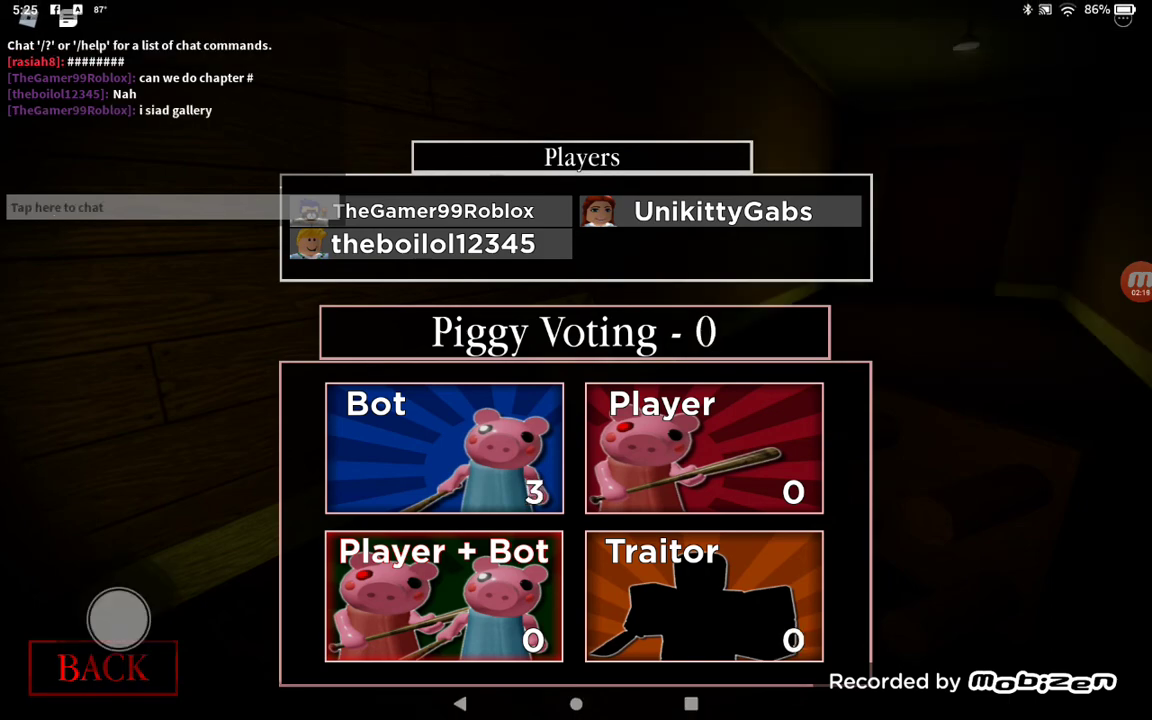
pyautogui.click(442, 448)
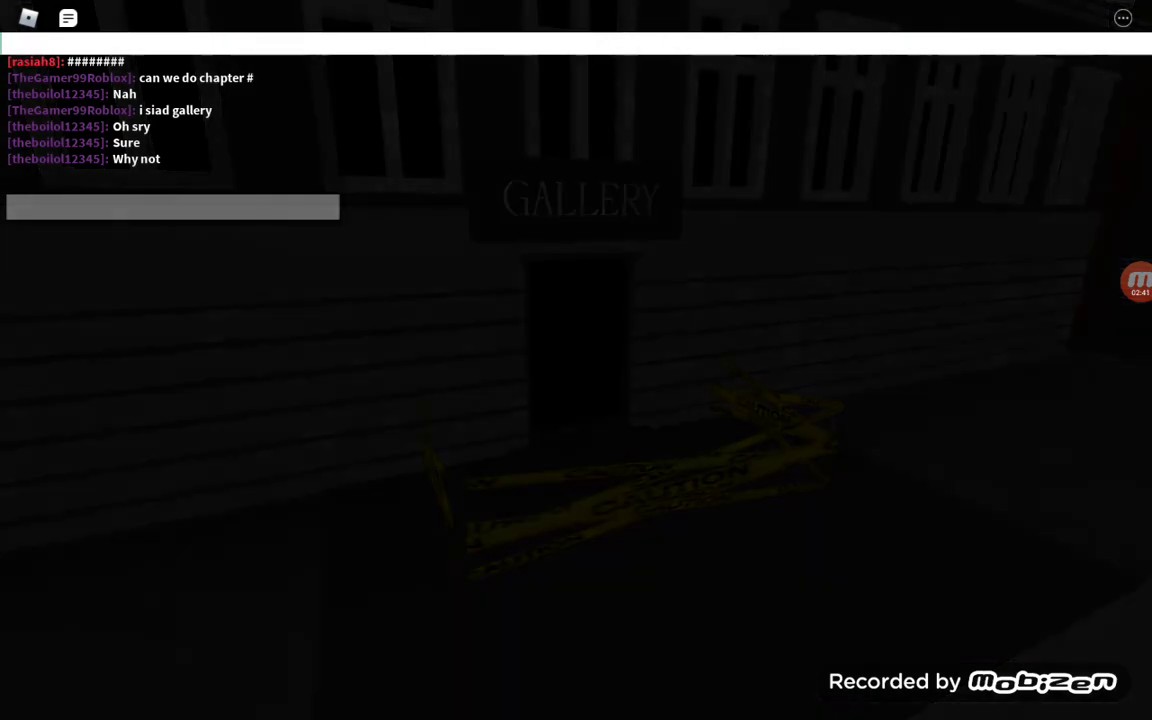
# - Send 'okay?.' in chat and return to the Piggy title menu
pyautogui.write('okay?.')
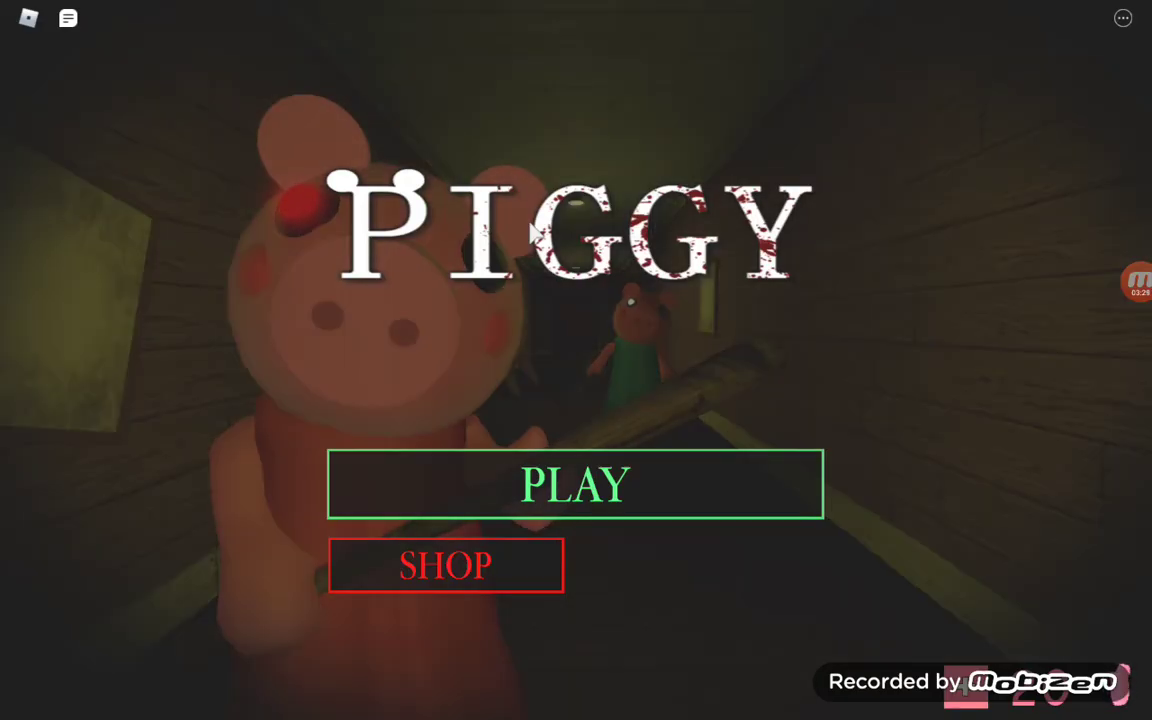
# - Enter the Build Mode server join panel from the title menu
pyautogui.click(576, 486)
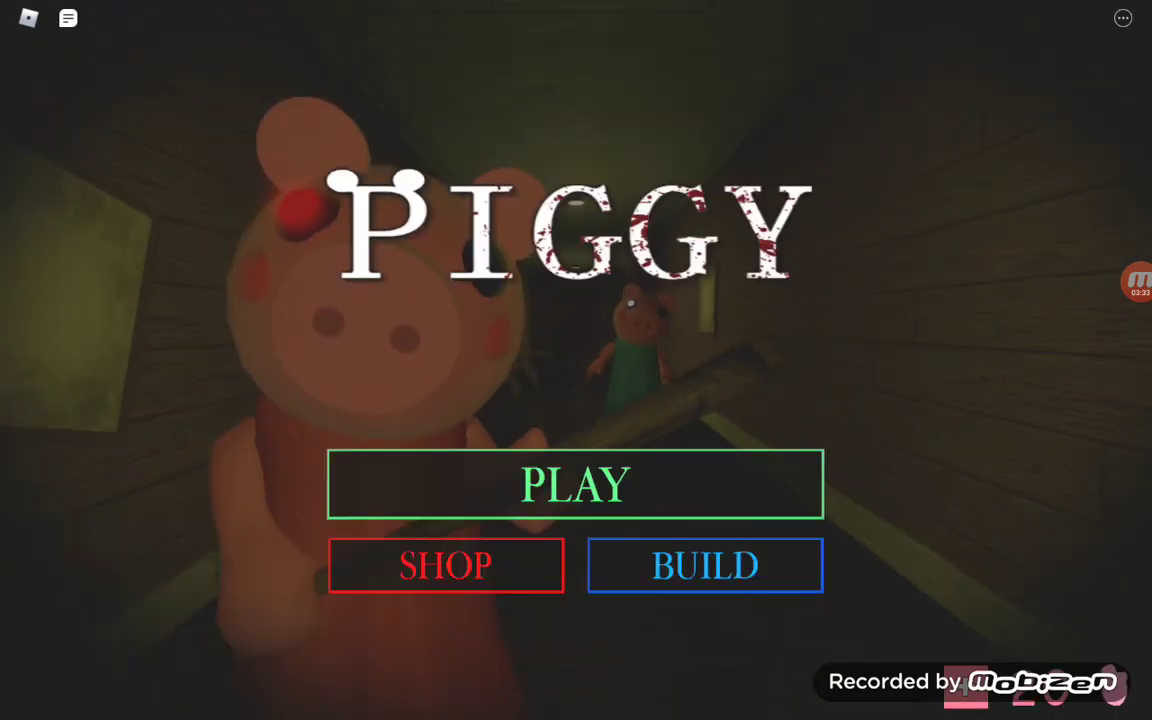
pyautogui.click(704, 564)
pyautogui.write('thinknoodle')
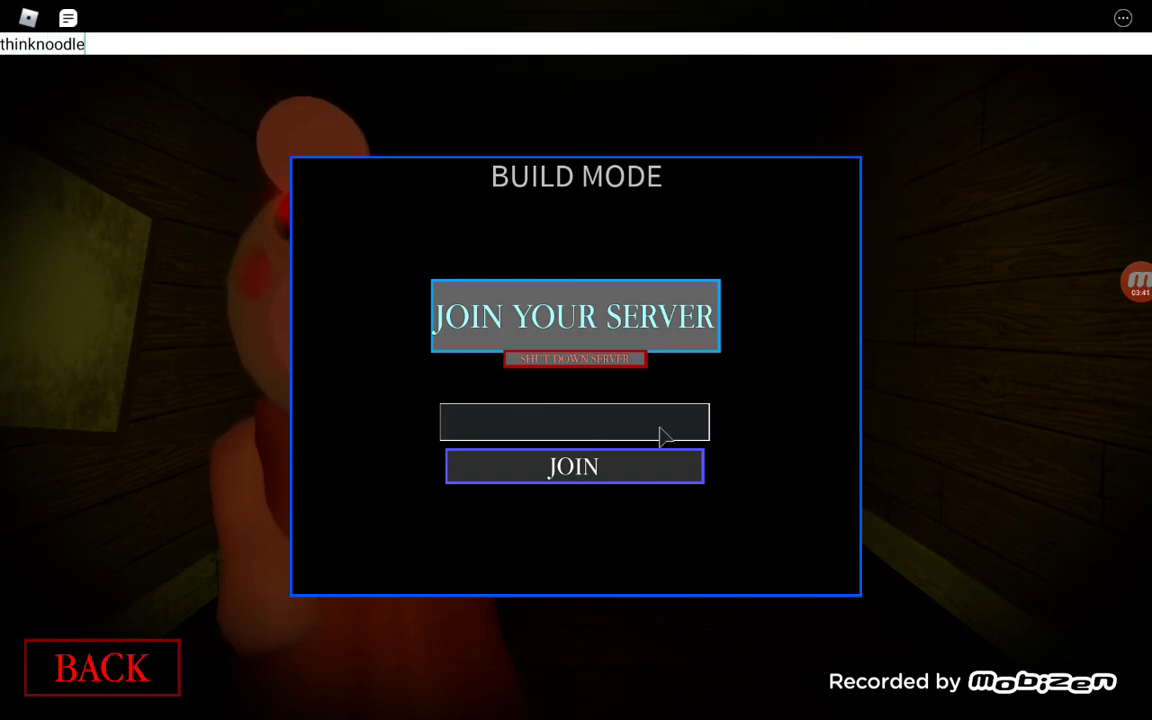
# - Try joining a Build Mode server named 'otth'
pyautogui.click(572, 466)
pyautogui.write('imn')
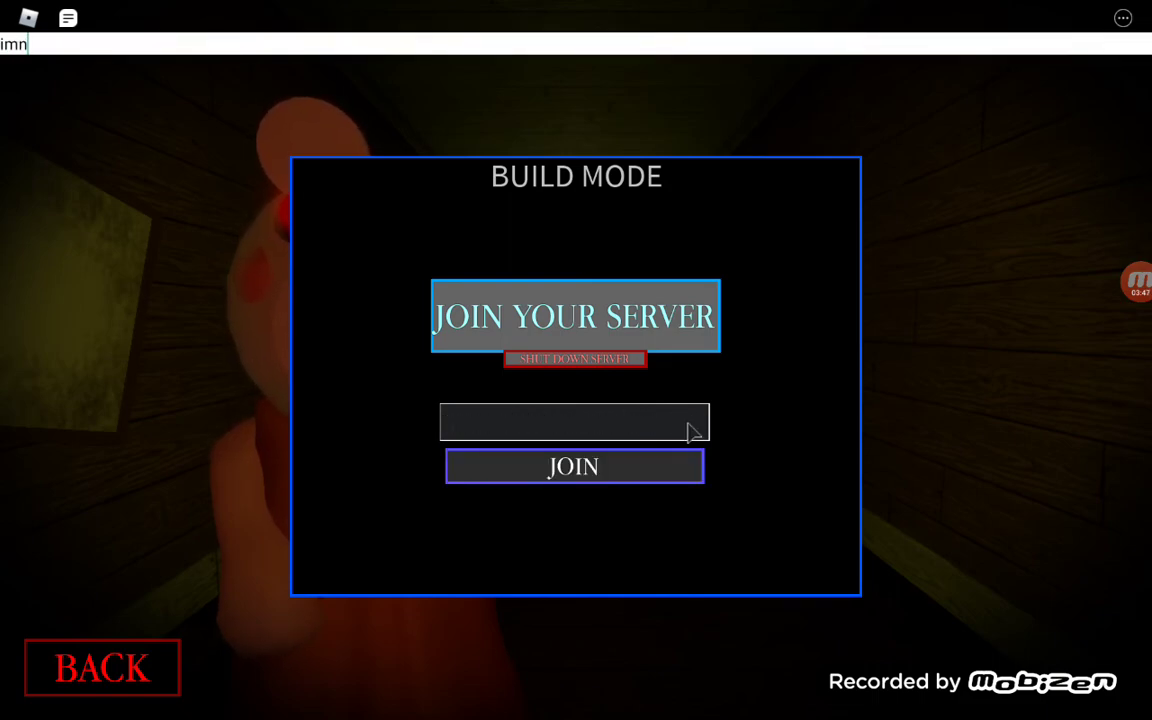
pyautogui.write('otthinknoodles')
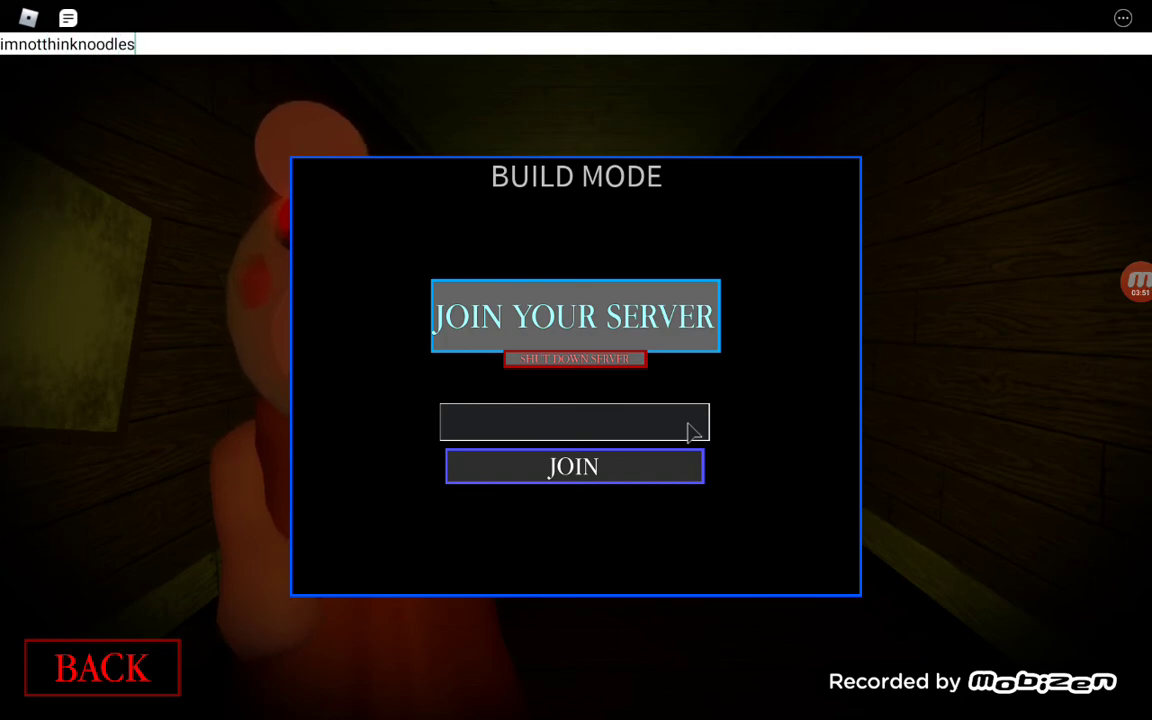
pyautogui.click(574, 466)
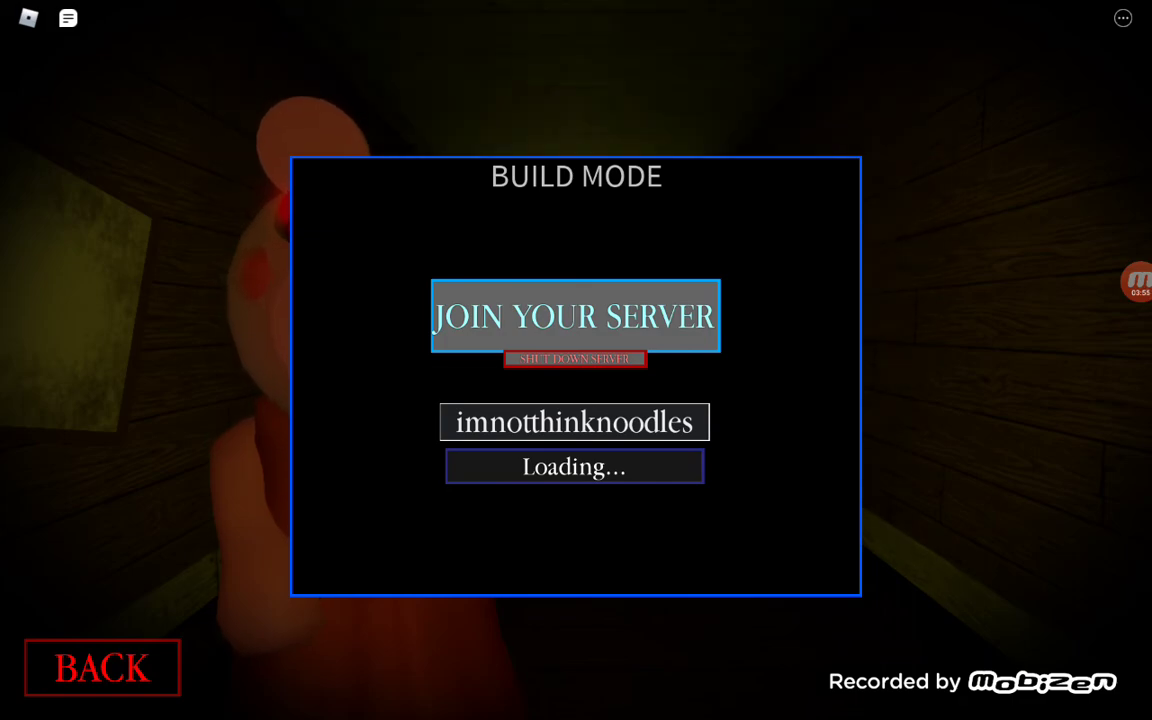
# - Retry with 'imnotthinknoodles' and 'lisbokatere' as the server to join
pyautogui.click(574, 316)
pyautogui.write('im')
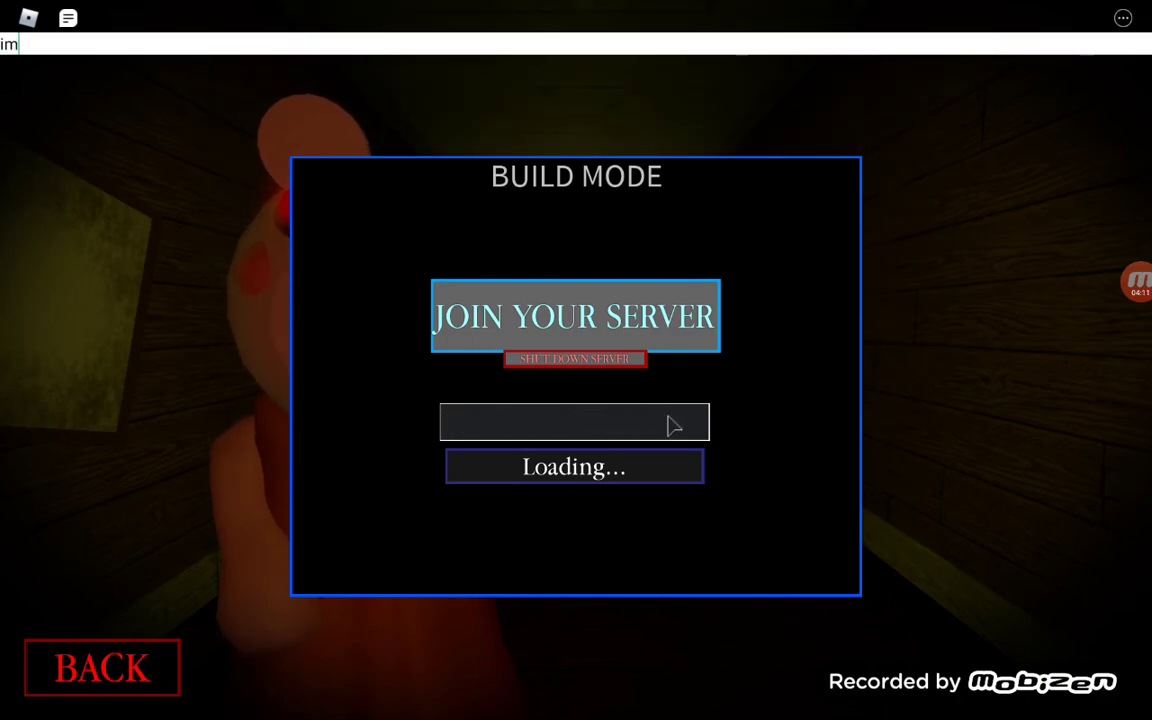
pyautogui.write('nott')
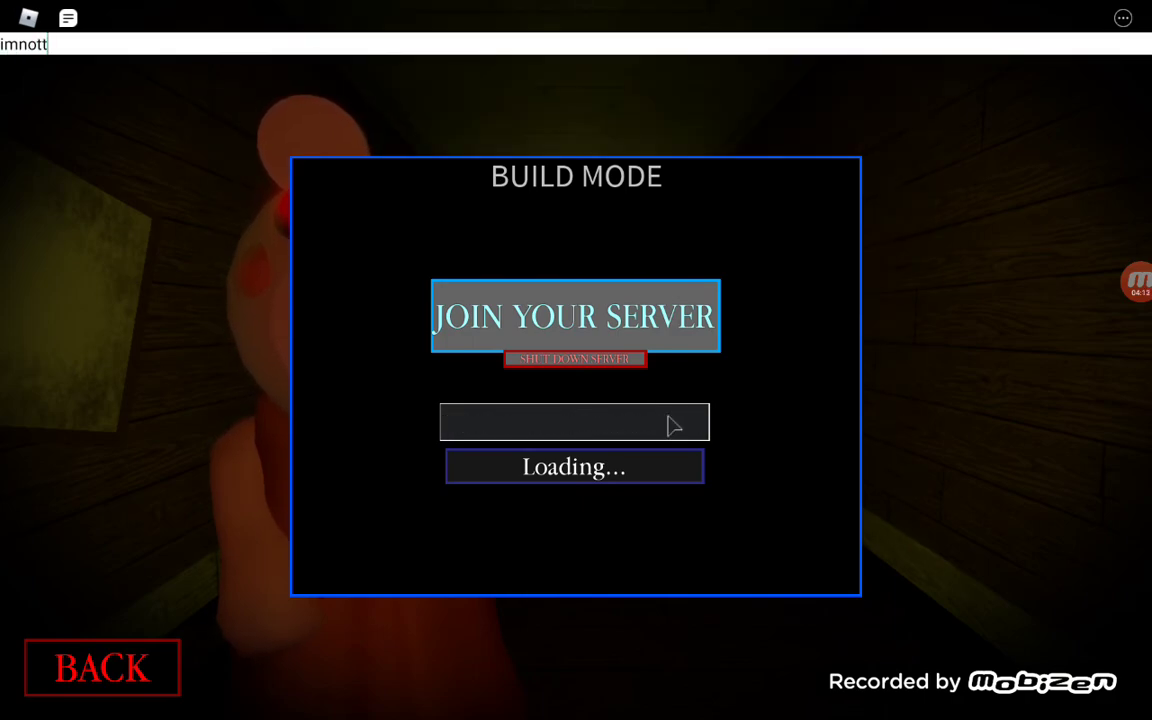
pyautogui.write('thinknood')
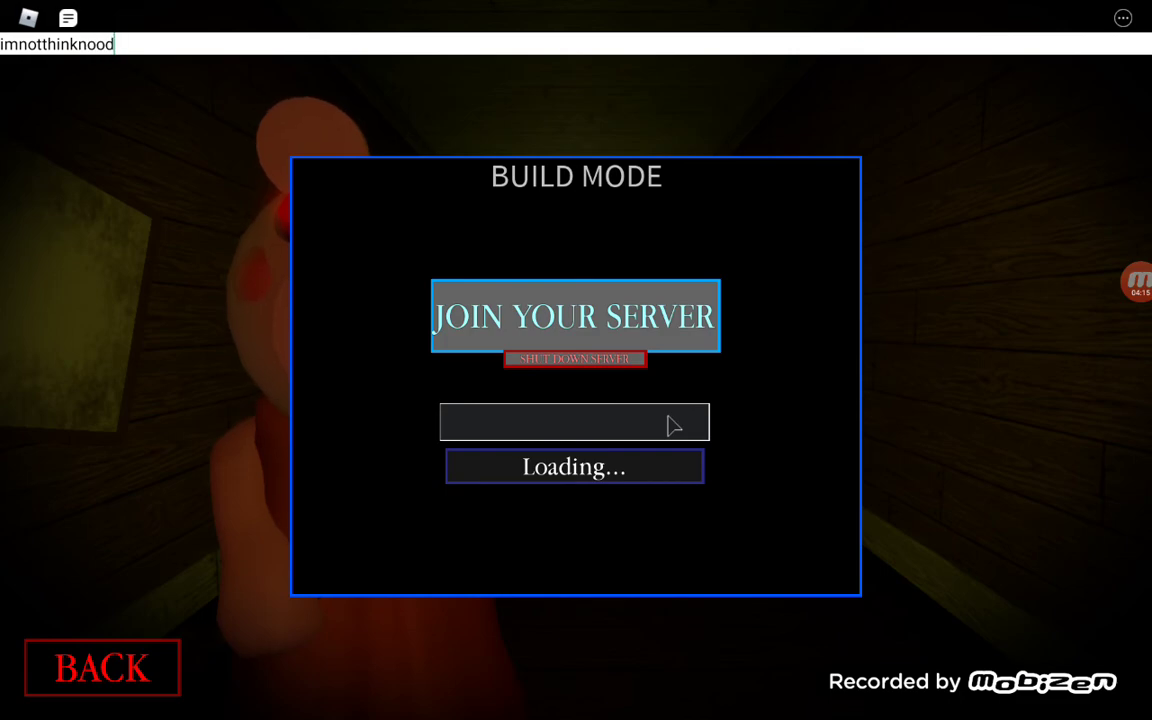
pyautogui.write('imnotthinknoodles')
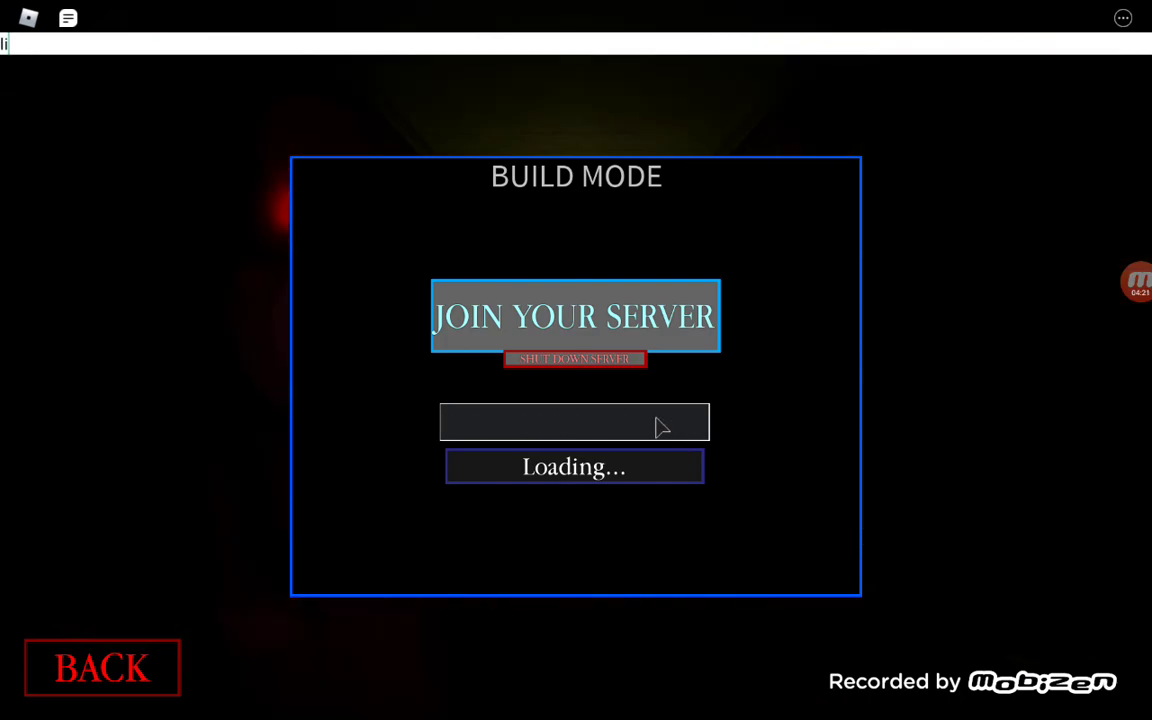
pyautogui.write('lisbokatereal')
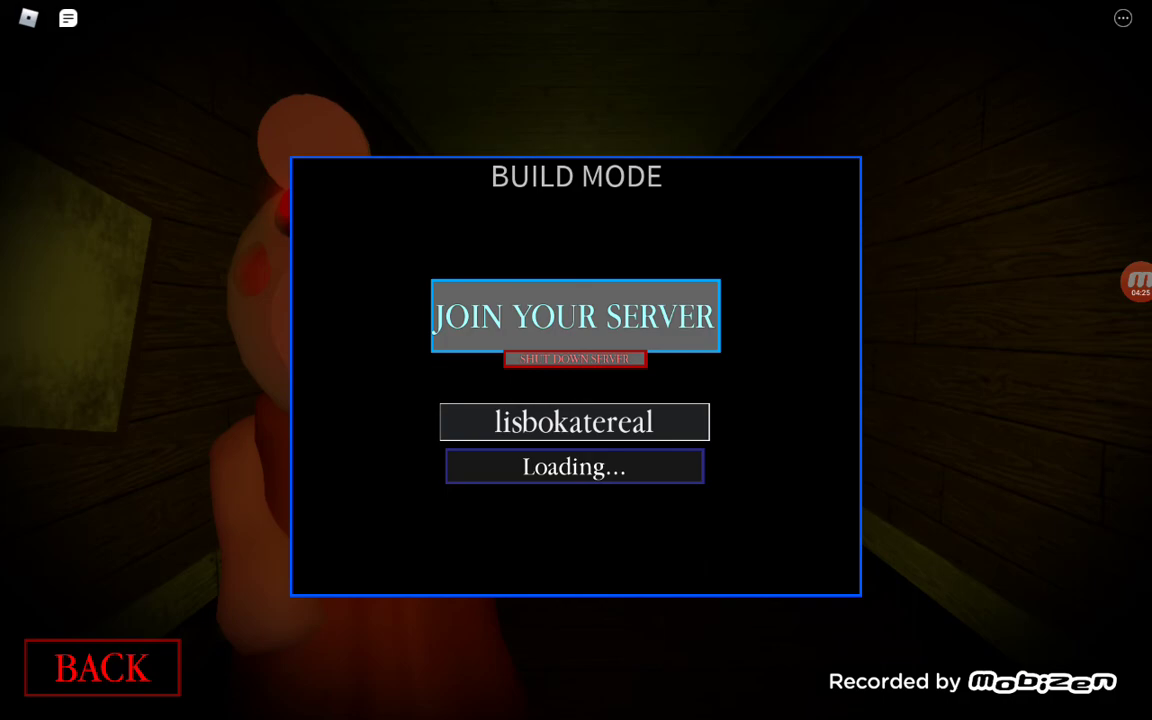
pyautogui.click(574, 316)
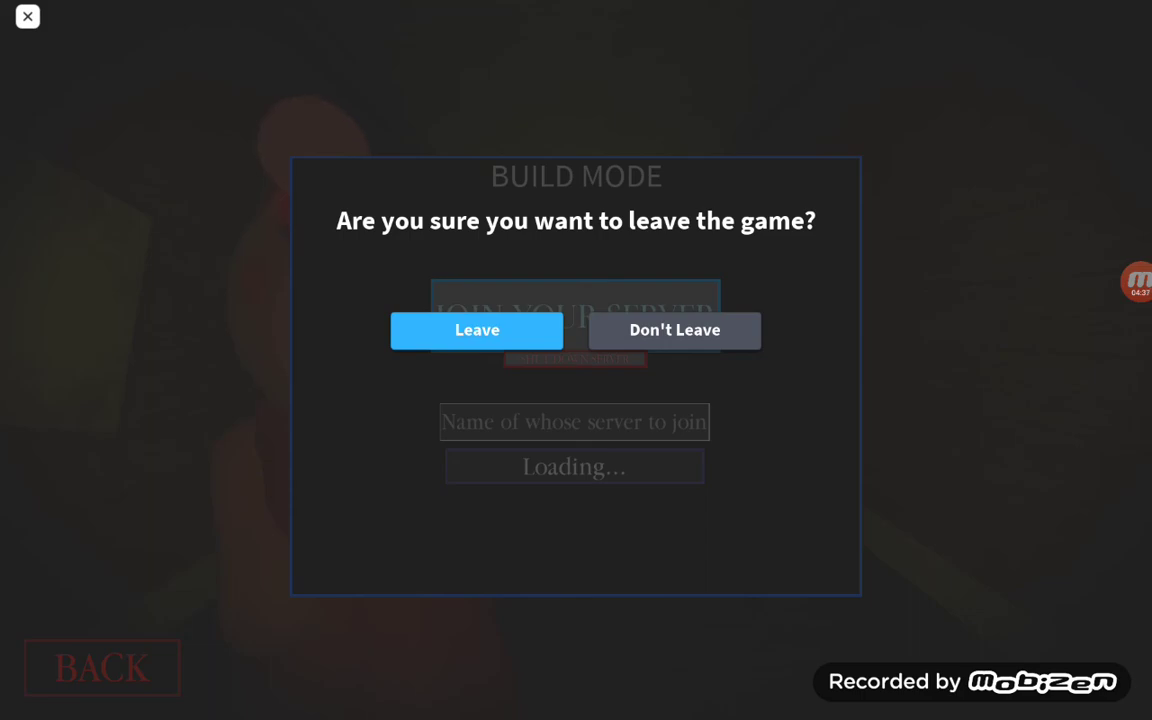
pyautogui.click(674, 330)
pyautogui.write('ImN')
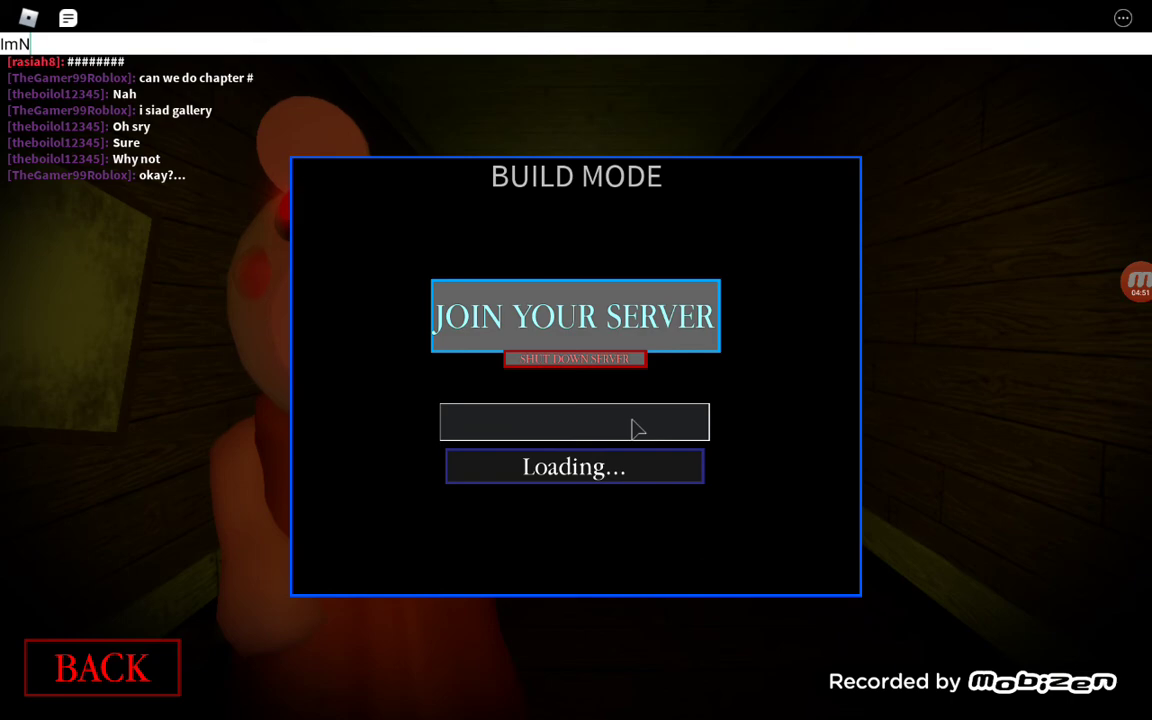
# - Write 'ImNotThinkNoodles' in the chat bar
pyautogui.write('otThink')
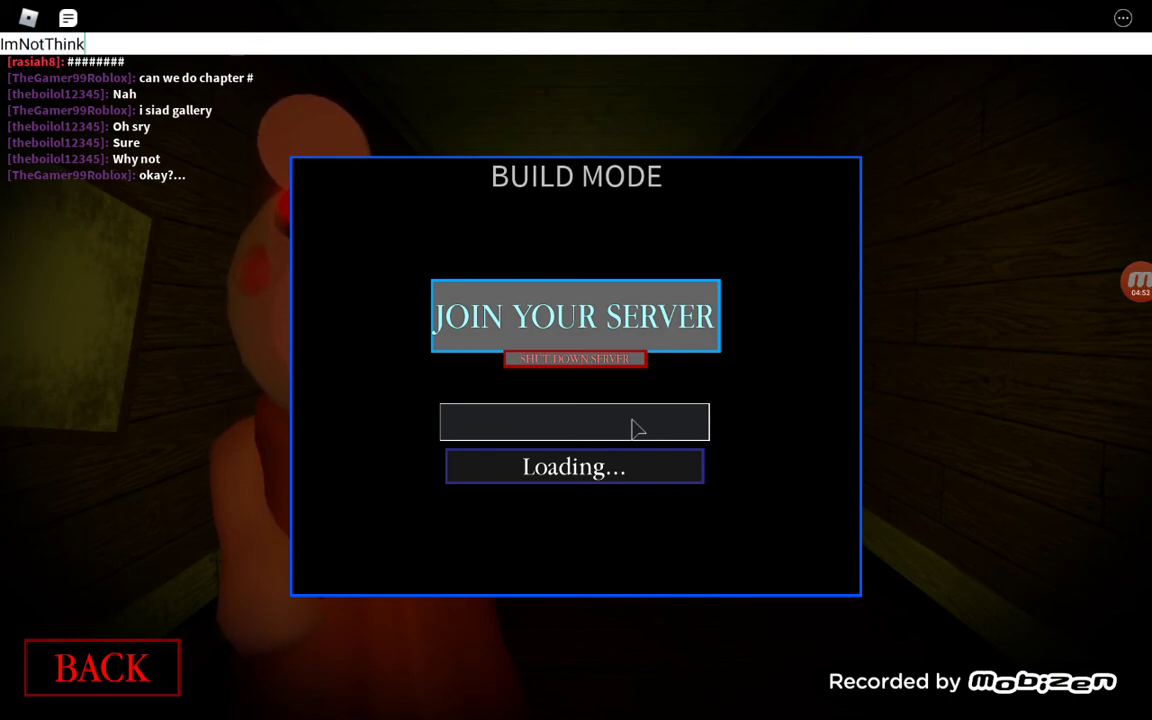
pyautogui.write('Noodles')
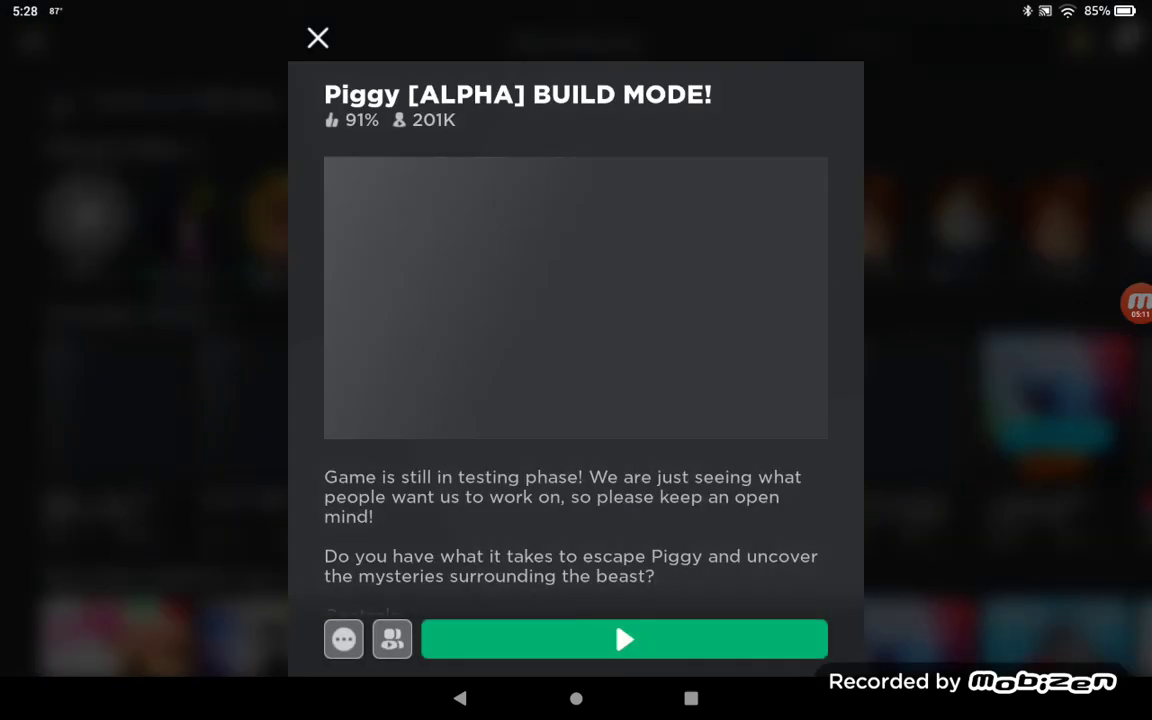
# - Close the Piggy Build Mode game details and reach My Friends
pyautogui.click(316, 36)
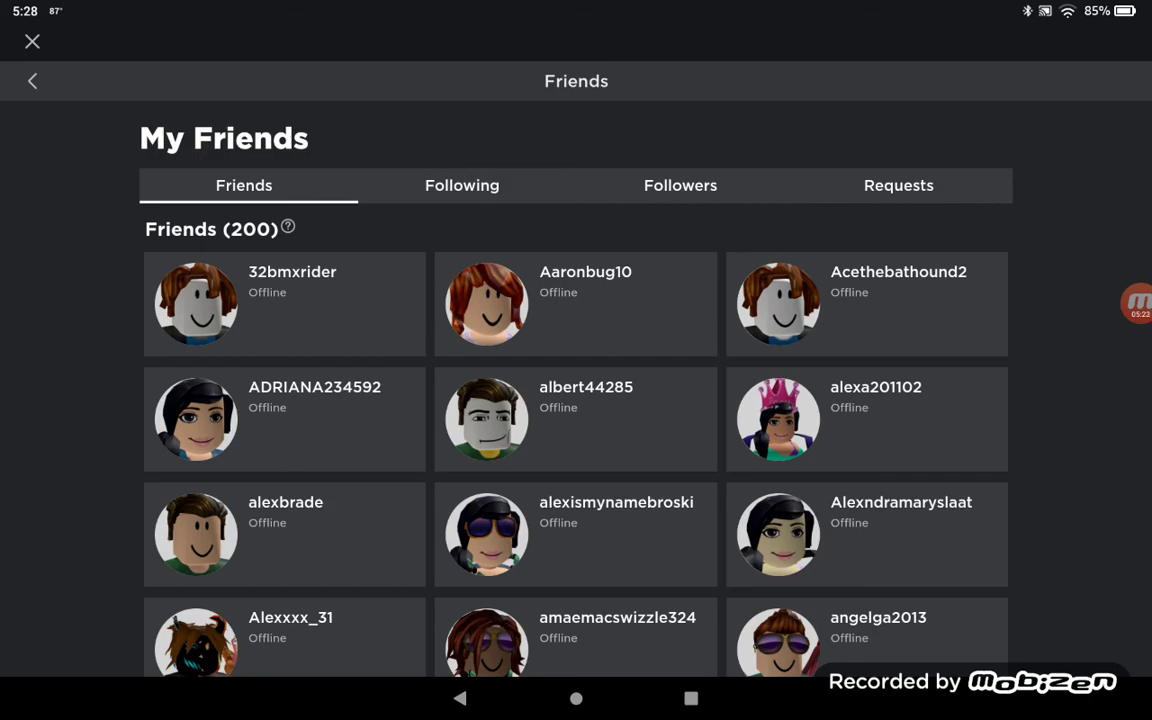
# - Browse Following (both pages) and Followers lists, then return to Home
pyautogui.click(462, 184)
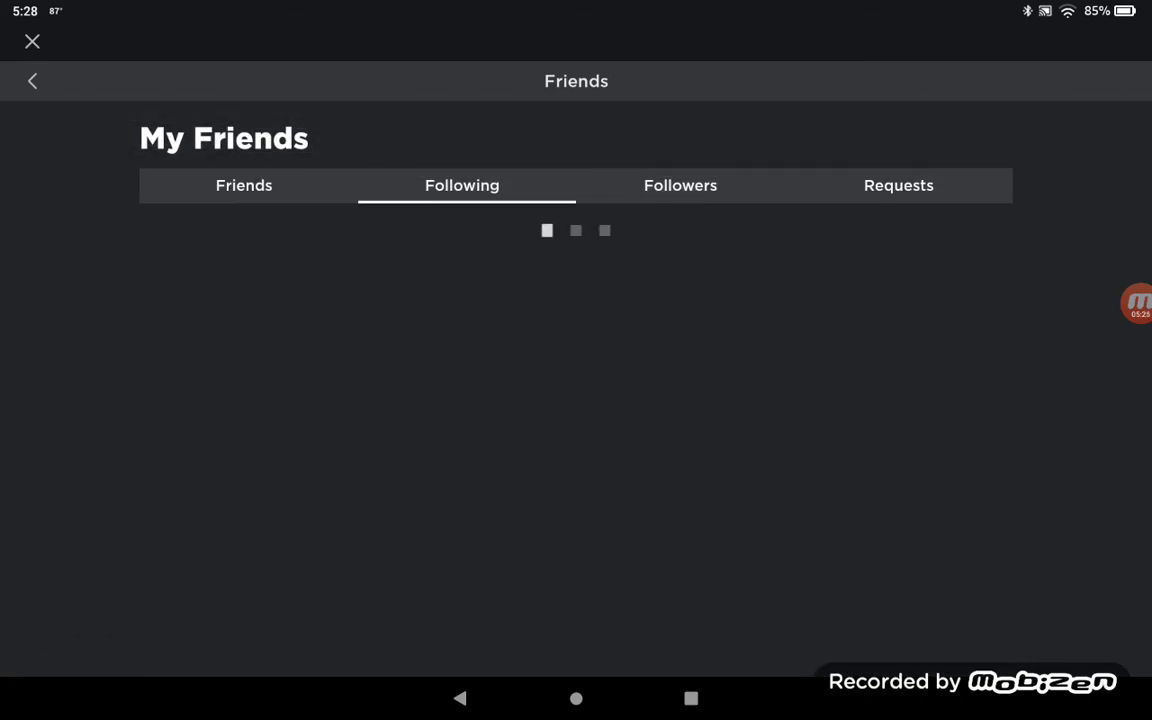
pyautogui.click(680, 184)
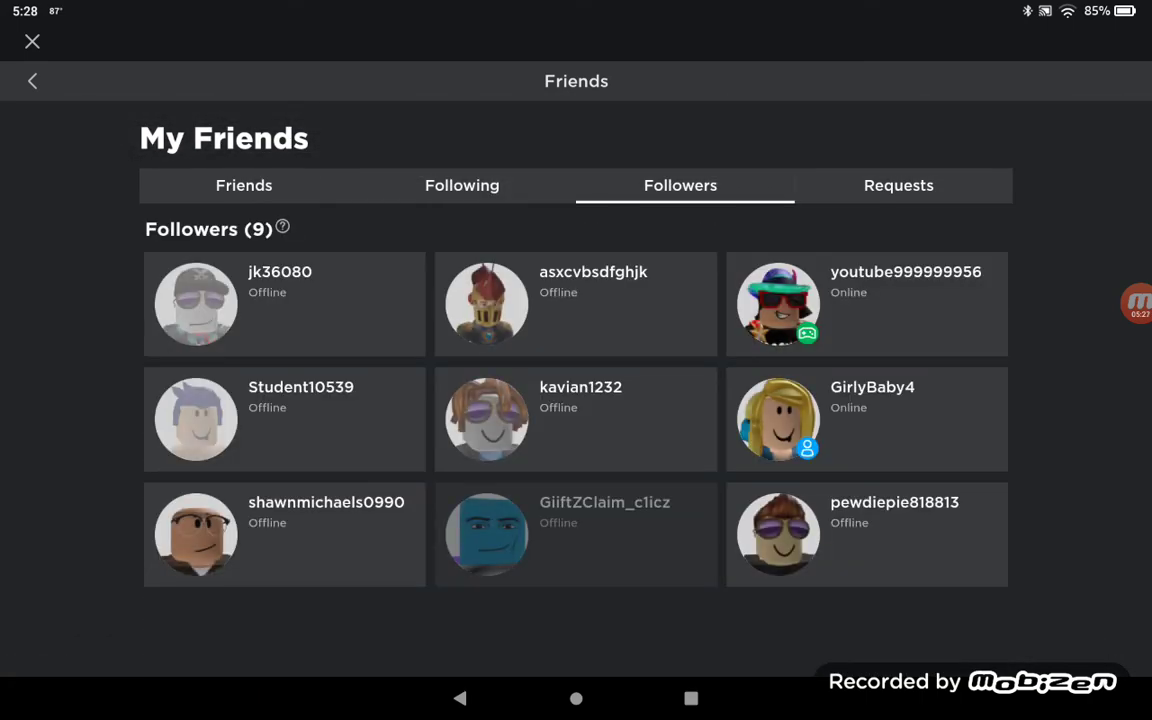
pyautogui.click(460, 184)
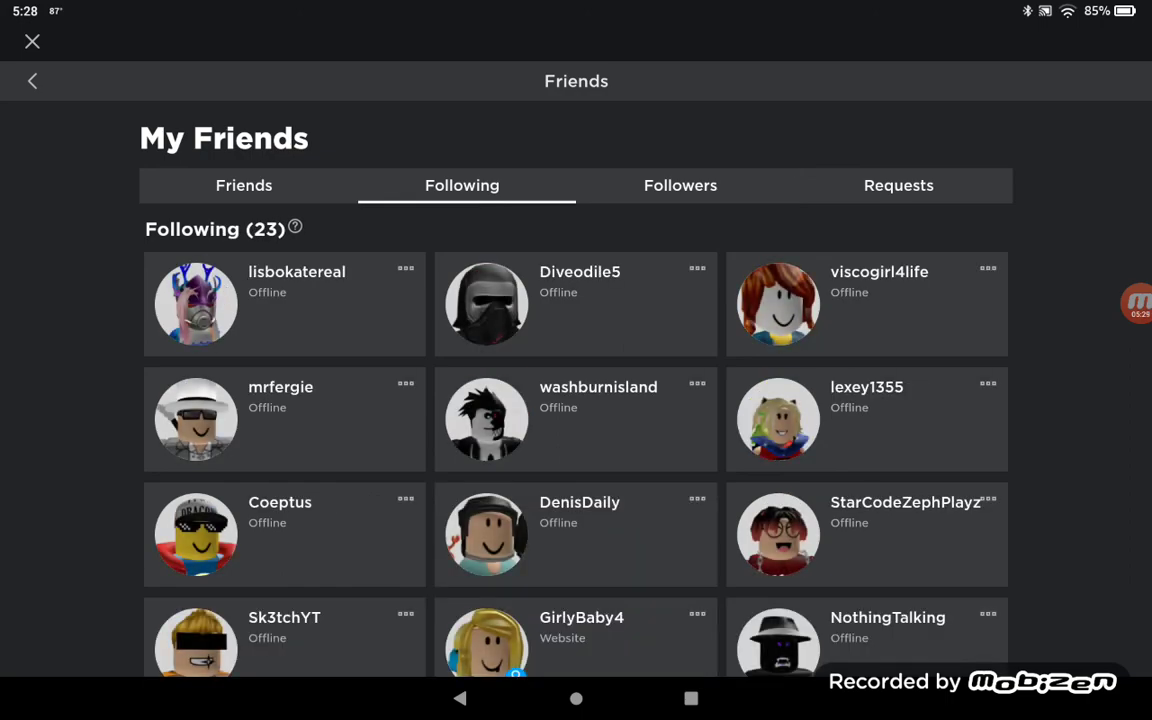
pyautogui.scroll(-3)
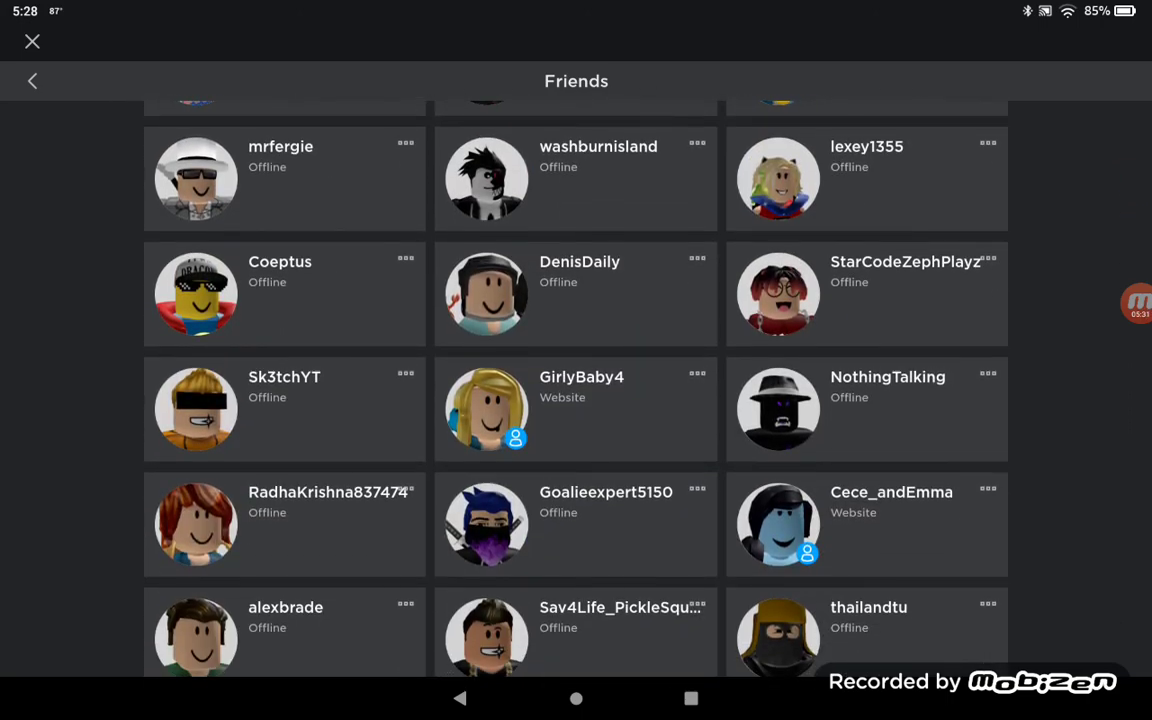
pyautogui.scroll(-3)
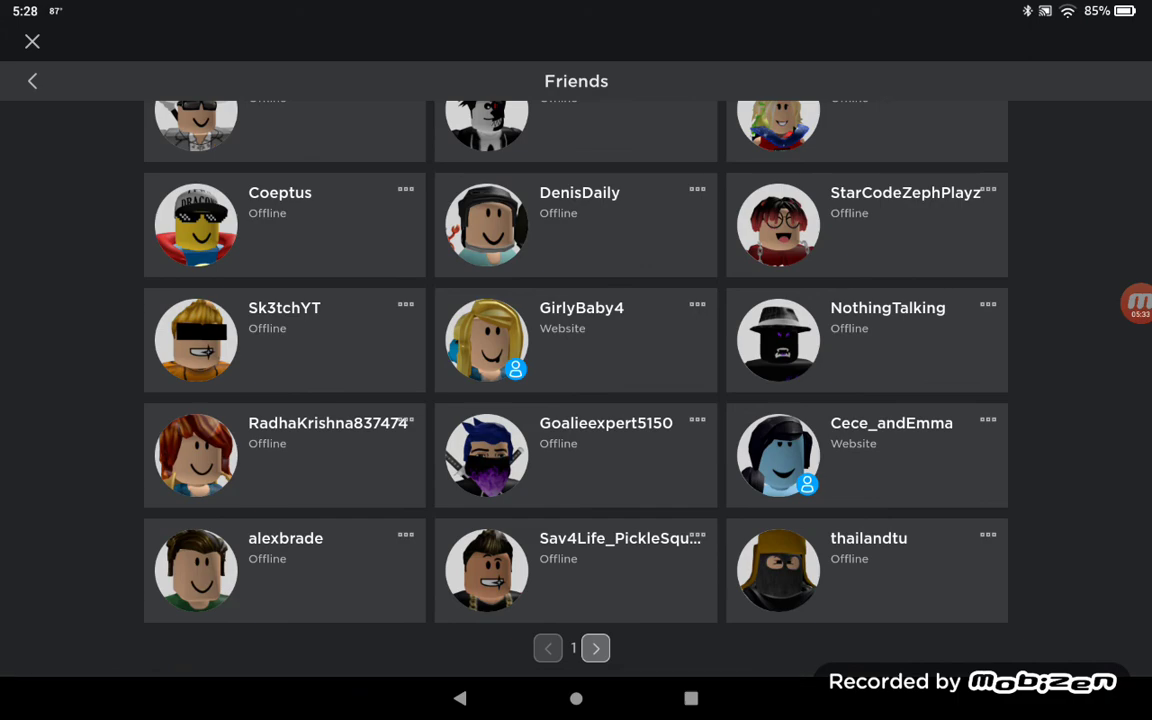
pyautogui.click(462, 184)
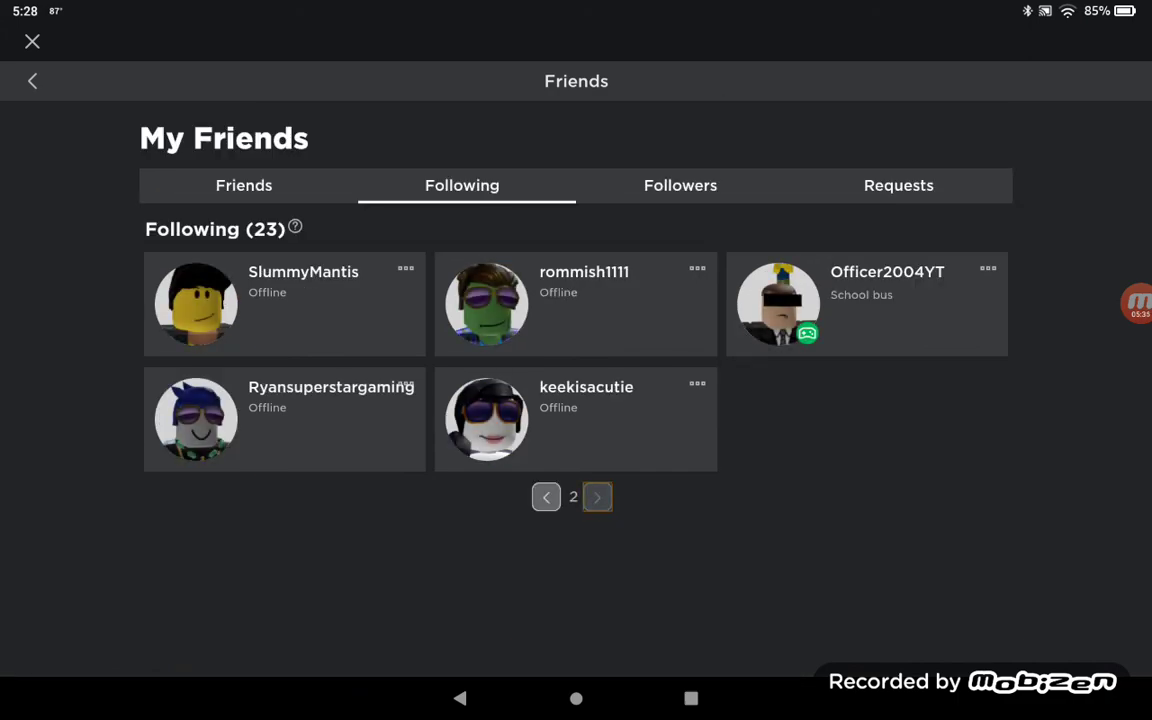
pyautogui.click(596, 496)
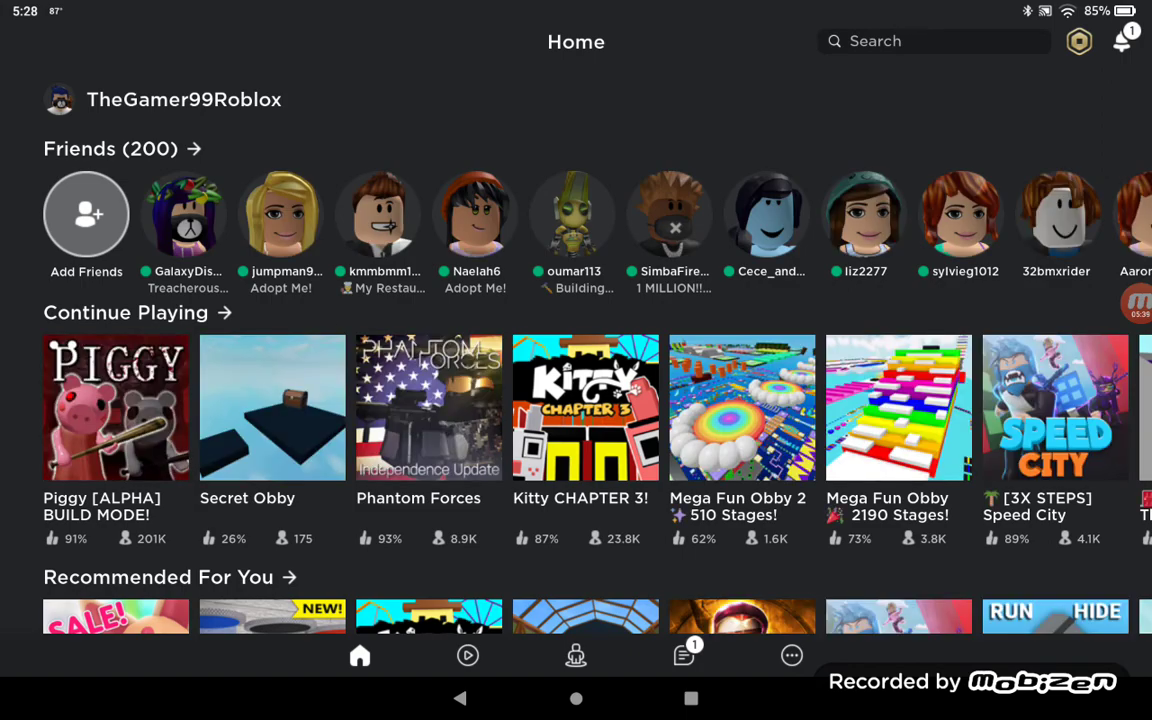
# - Search Add Friends for the user 'imnotthinknoodles'
pyautogui.click(86, 214)
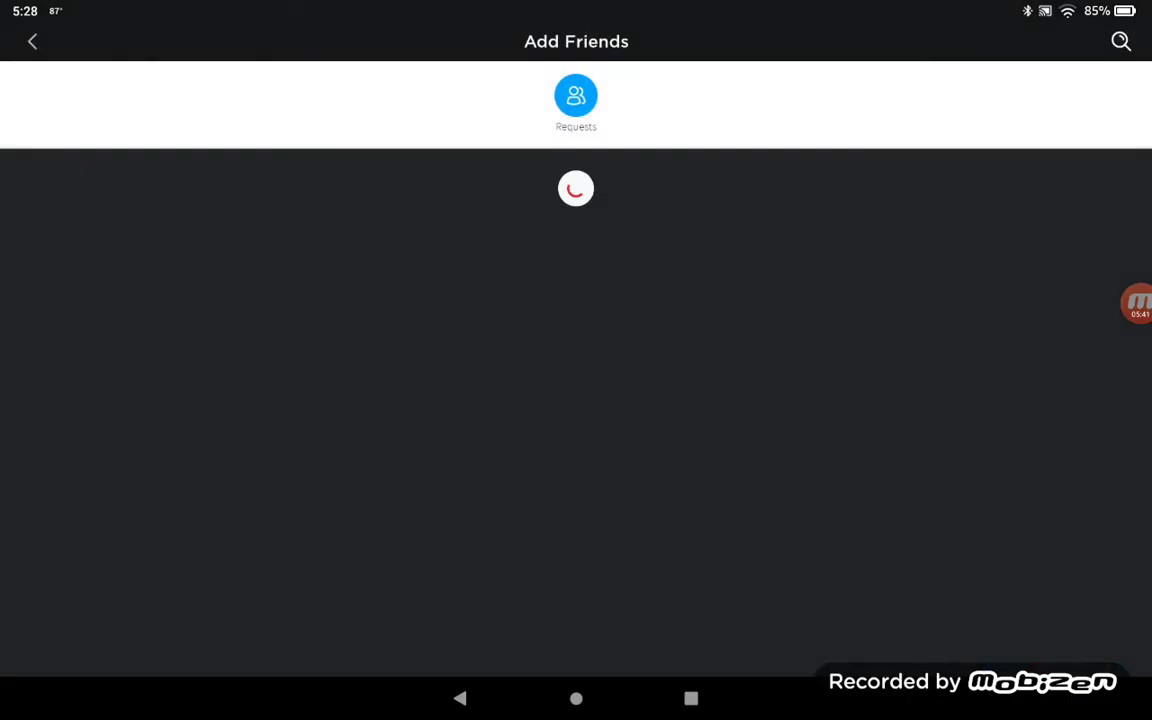
pyautogui.write('imnotthinknoodles')
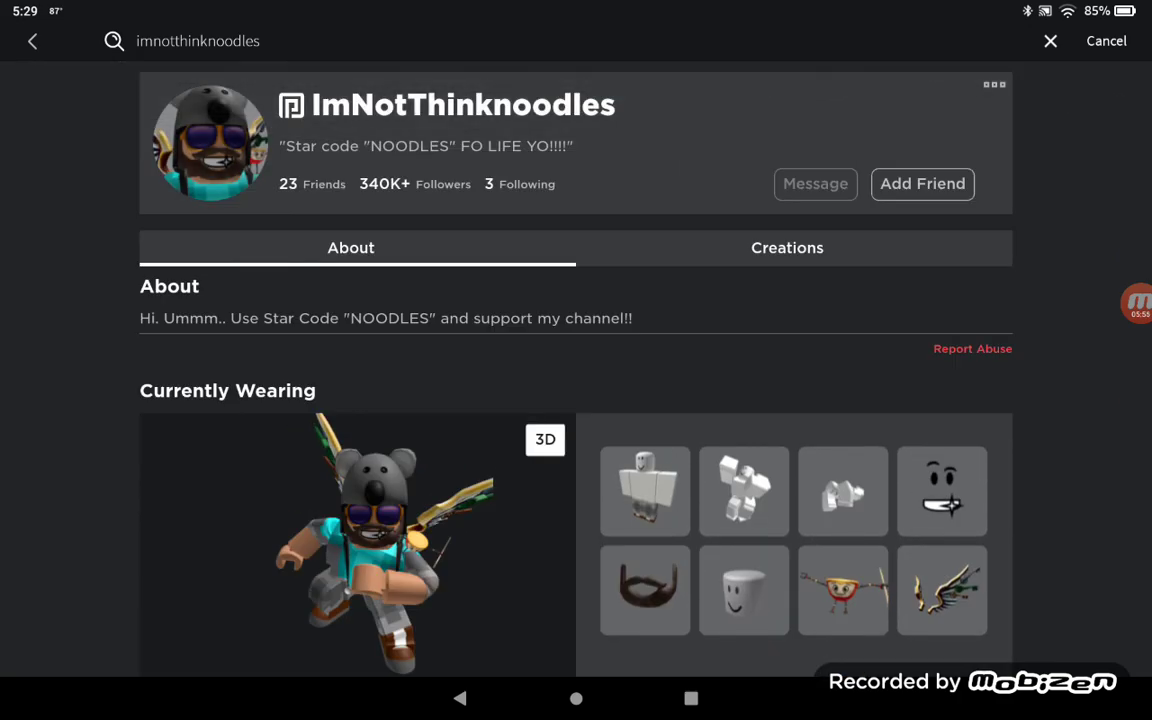
# - Send ImNotThinknoodles a friend request from the profile's more-actions menu, then back out to Home
pyautogui.click(994, 84)
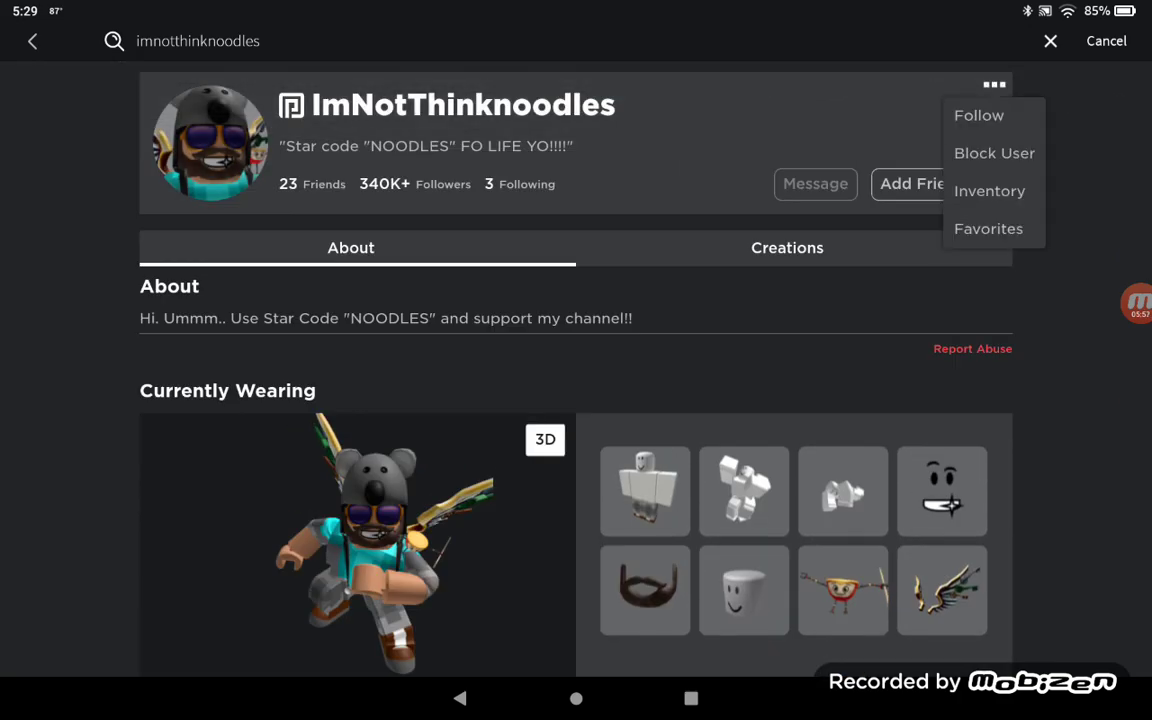
pyautogui.click(912, 184)
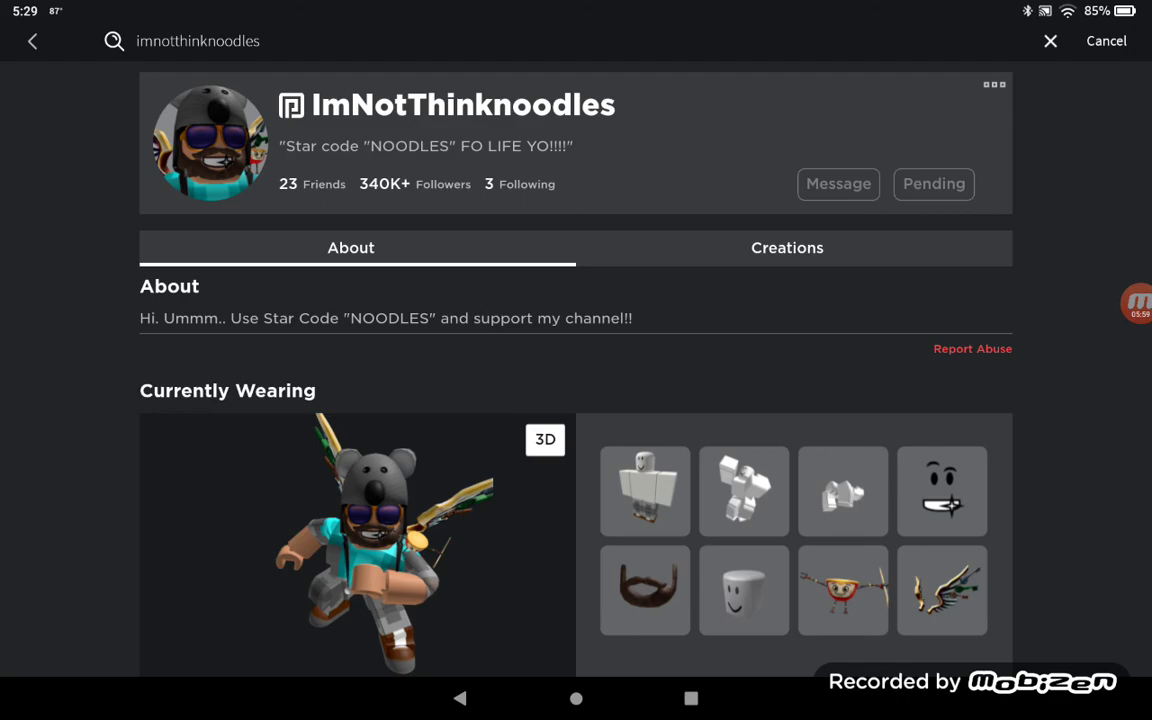
pyautogui.click(1048, 40)
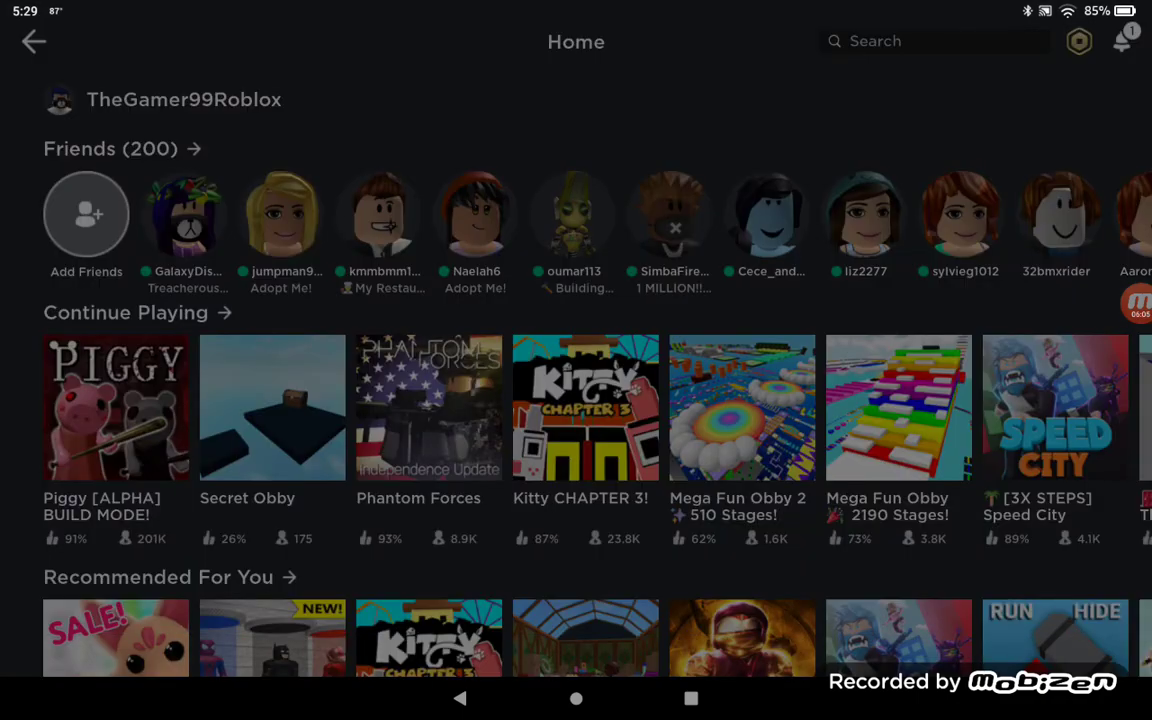
pyautogui.click(86, 214)
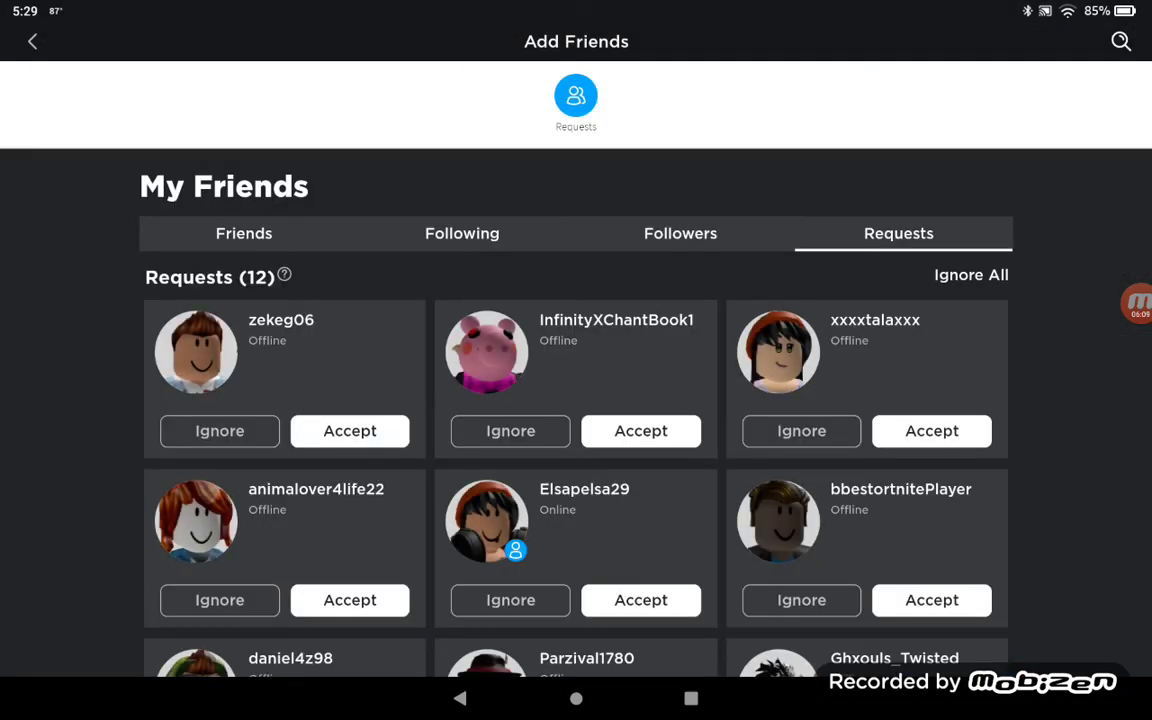
pyautogui.click(34, 40)
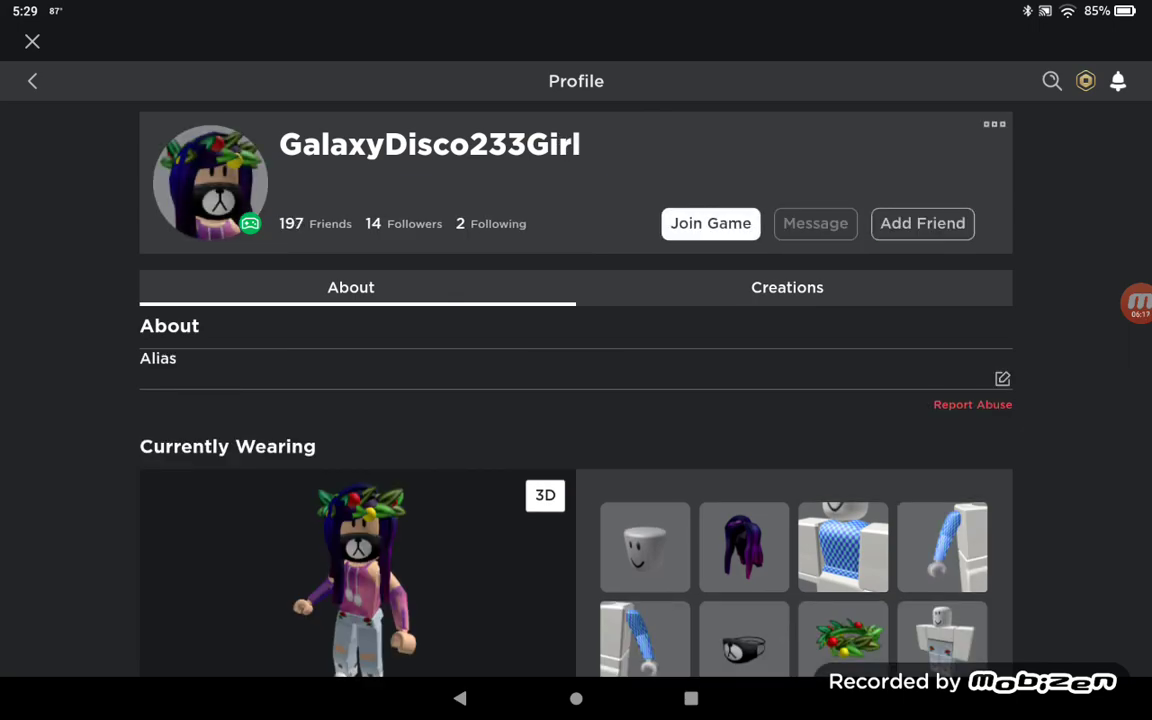
pyautogui.click(32, 42)
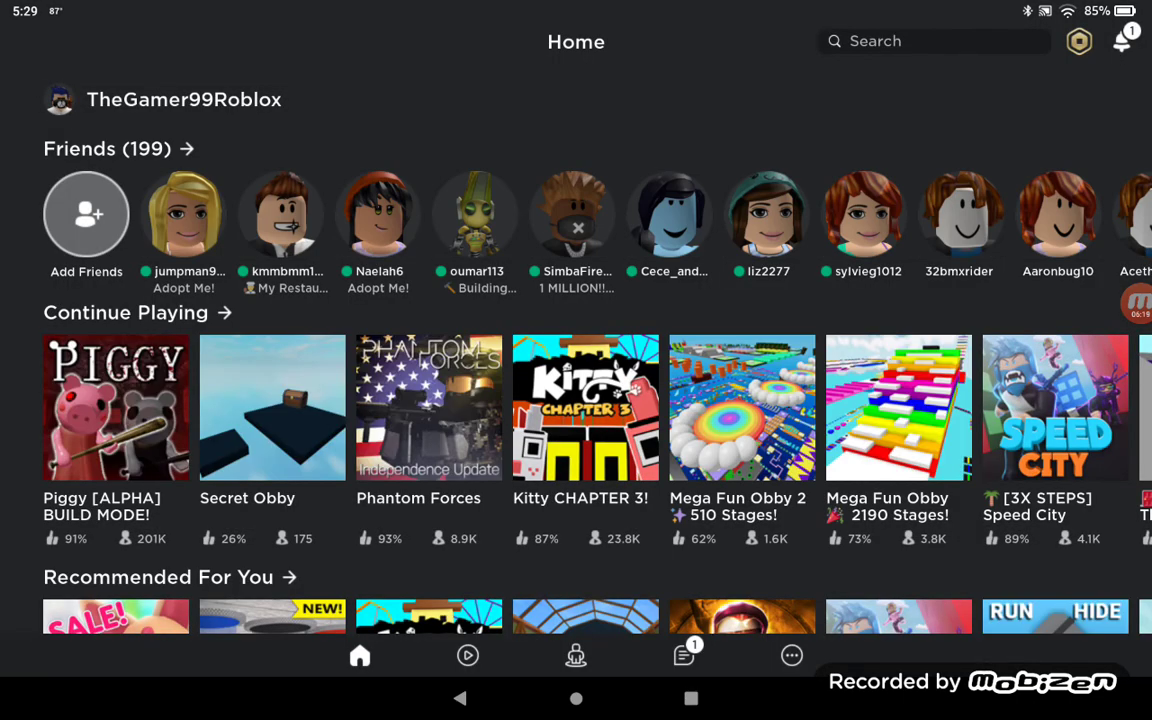
pyautogui.click(86, 214)
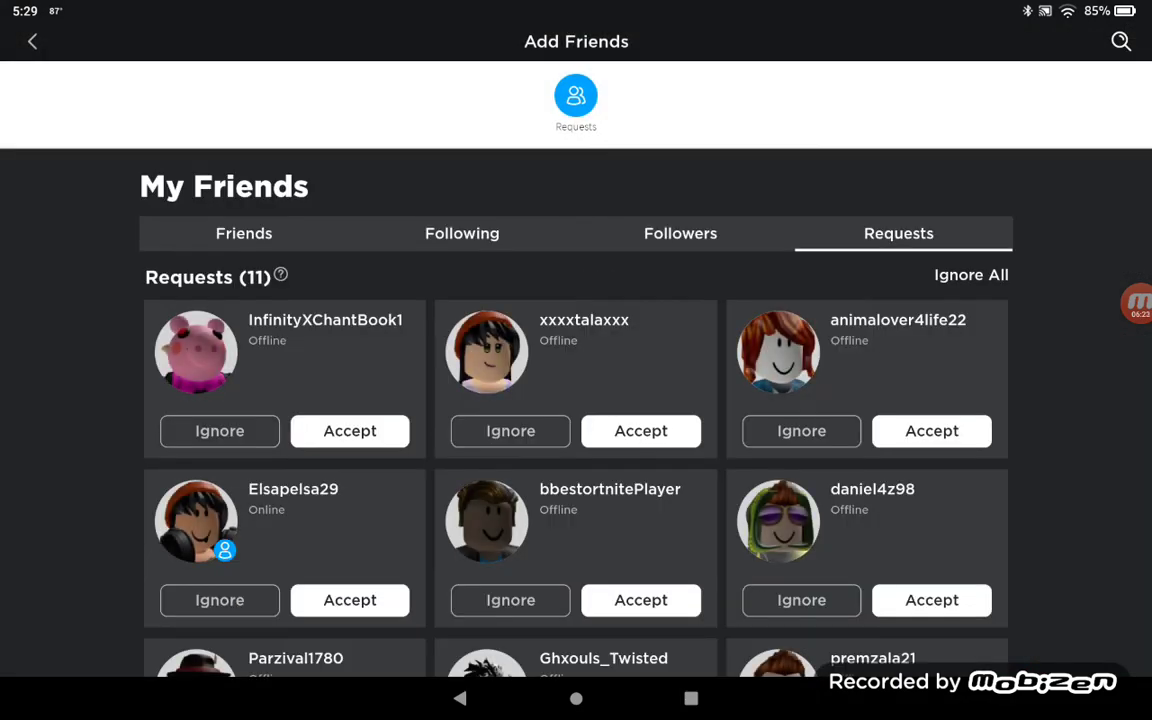
pyautogui.scroll(-3)
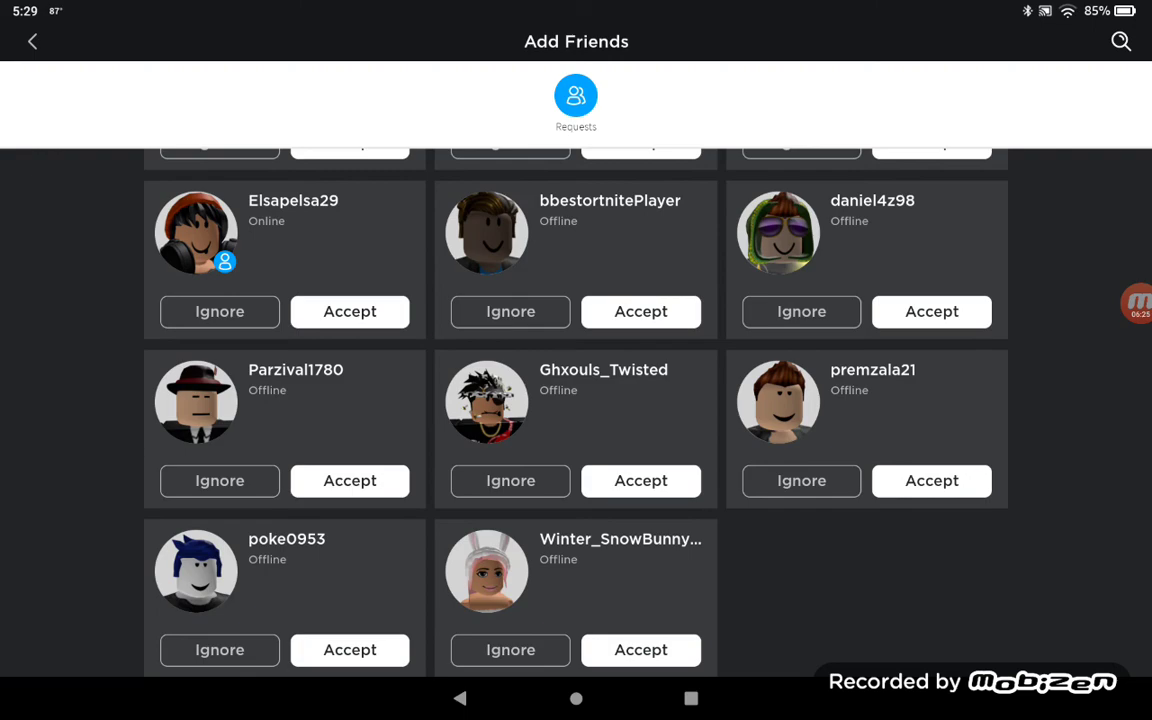
pyautogui.click(36, 40)
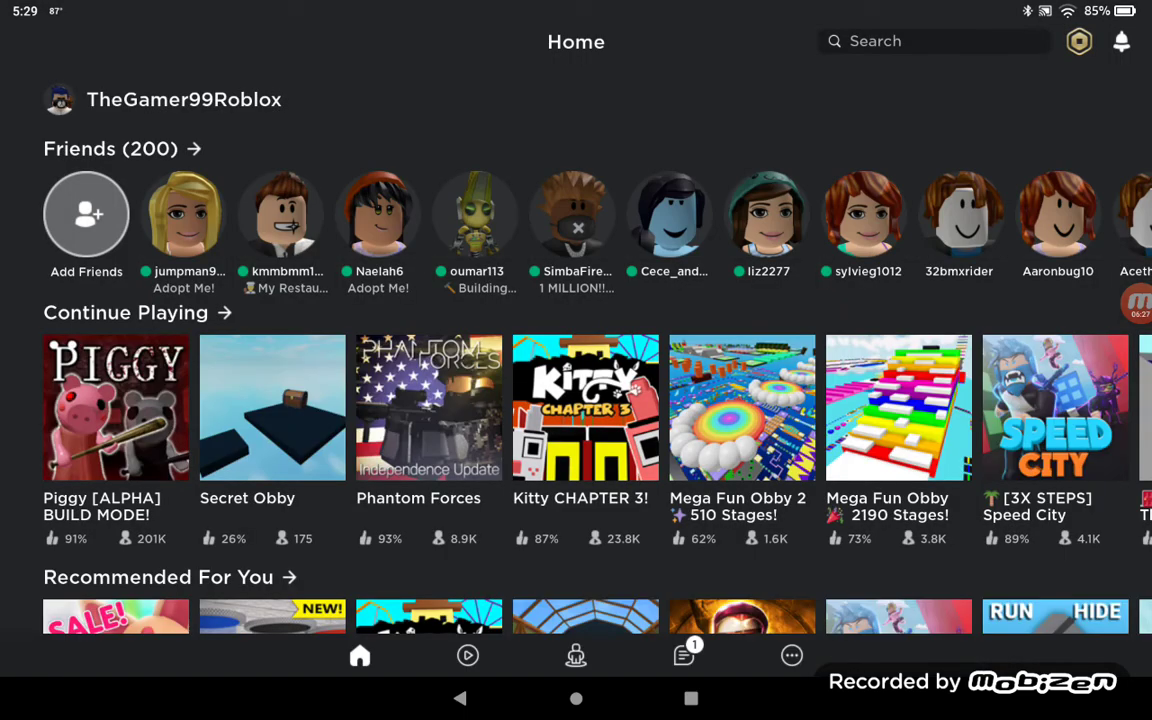
# - Launch Piggy [ALPHA] BUILD MODE! from Continue Playing via its green Play button
pyautogui.click(116, 408)
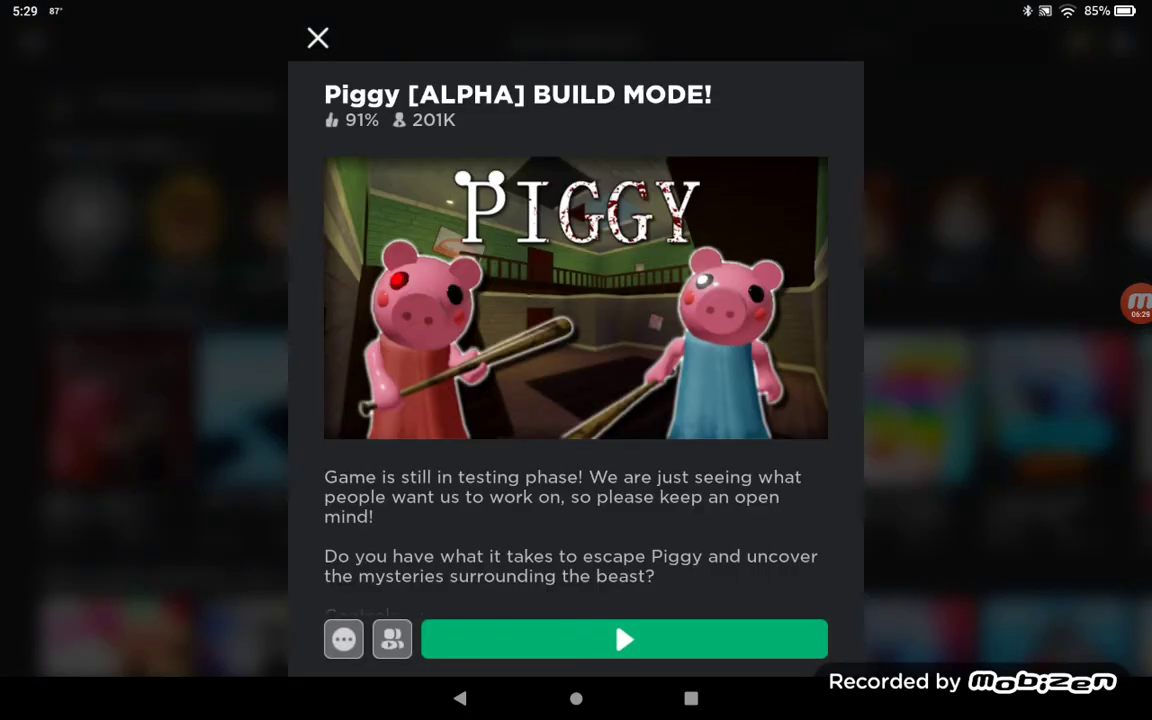
pyautogui.click(624, 640)
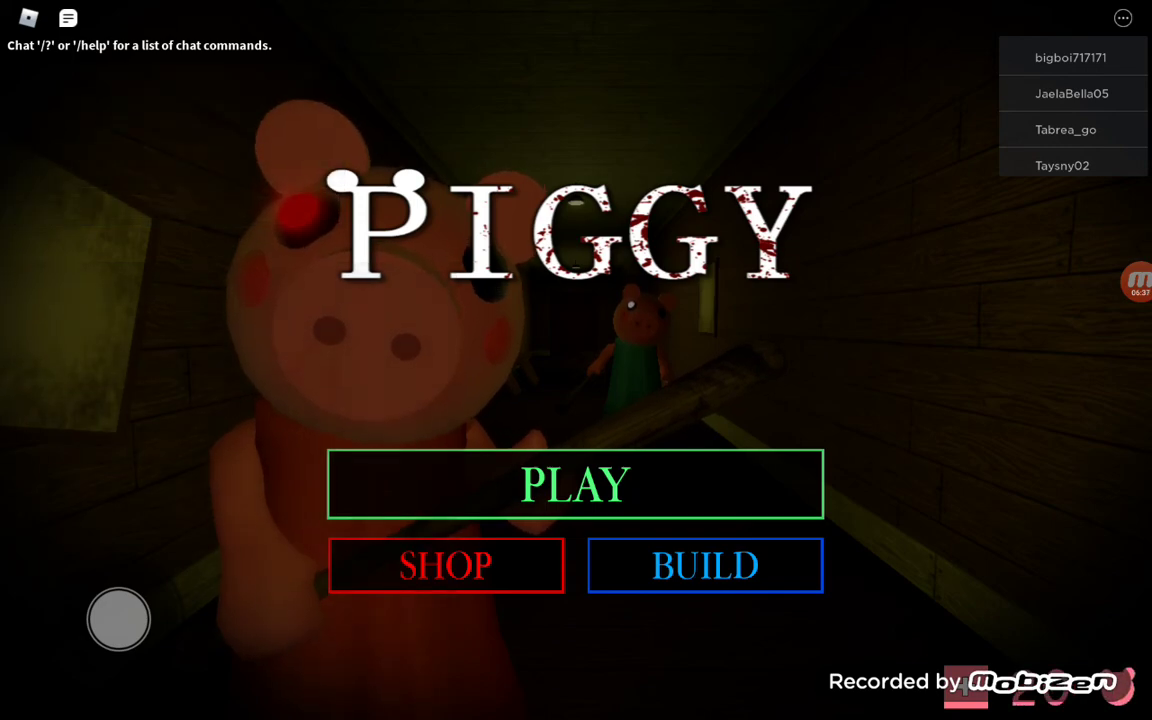
pyautogui.click(574, 482)
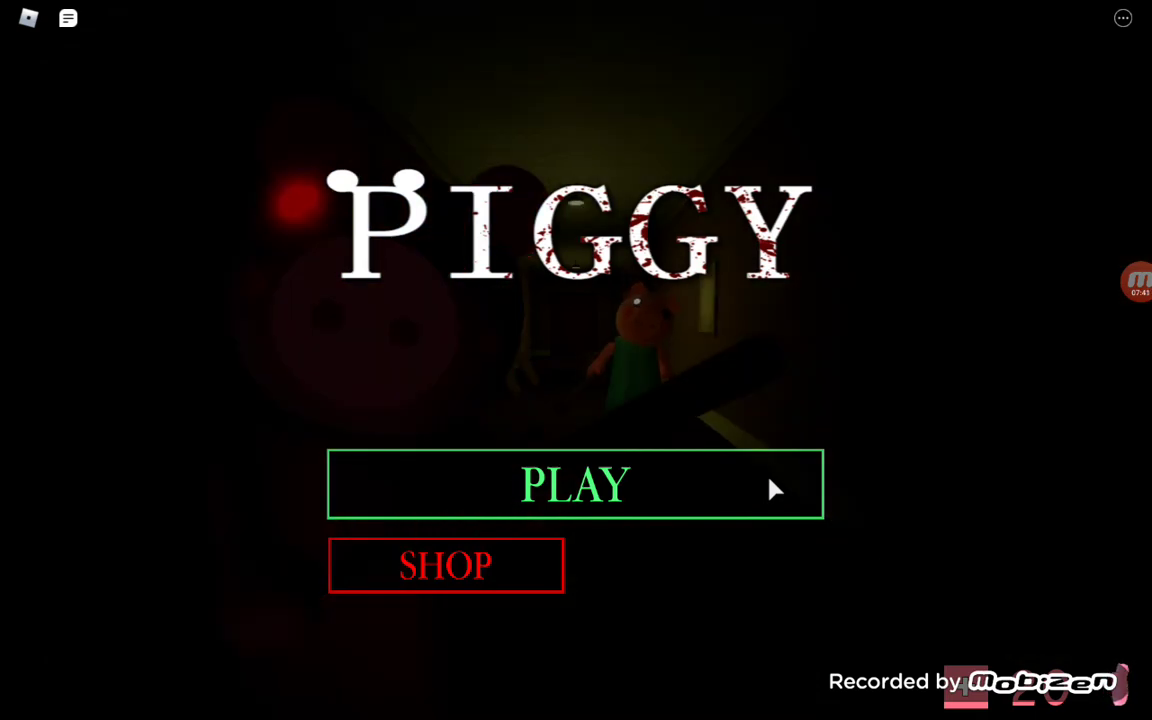
# - Start a round from the Piggy title menu, then back out to reach the BUILD option
pyautogui.click(576, 486)
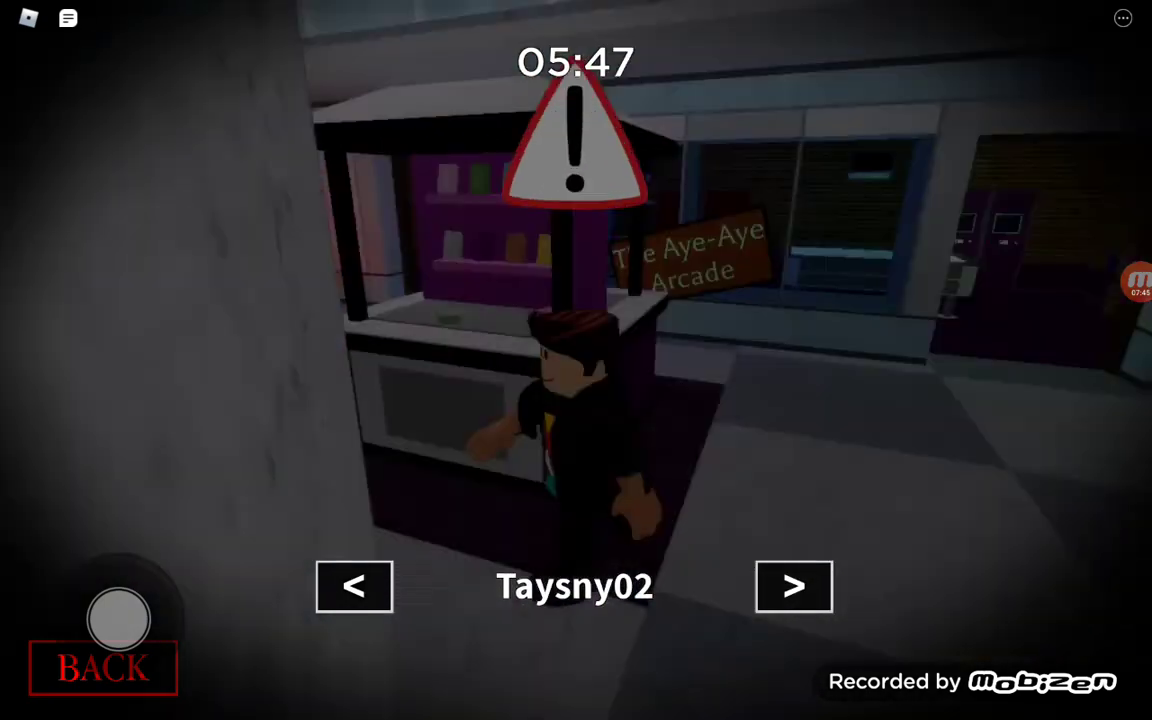
pyautogui.click(796, 586)
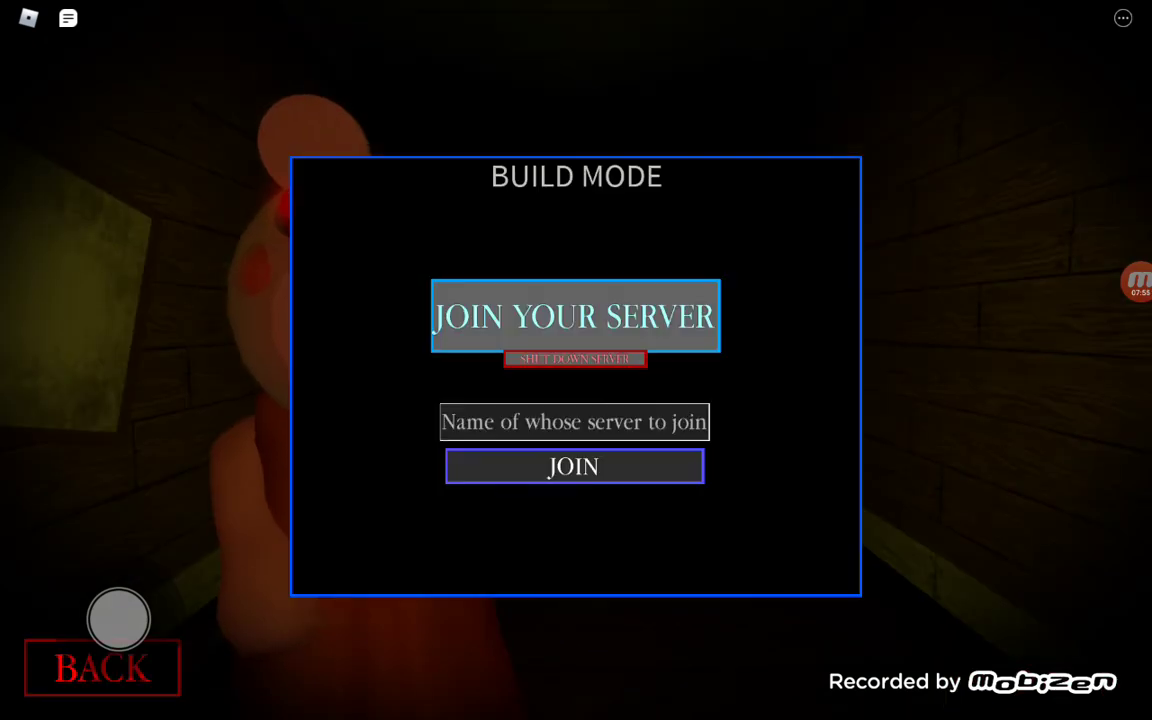
pyautogui.click(574, 422)
pyautogui.write('ImNotT')
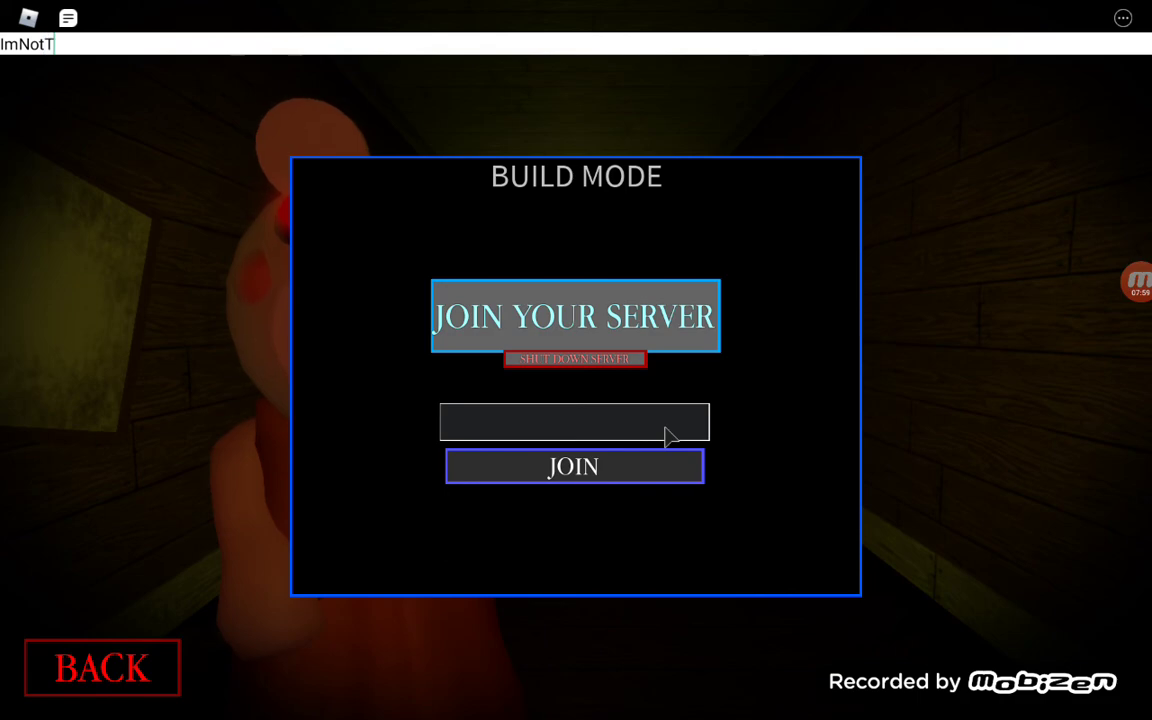
pyautogui.write('hinkNo')
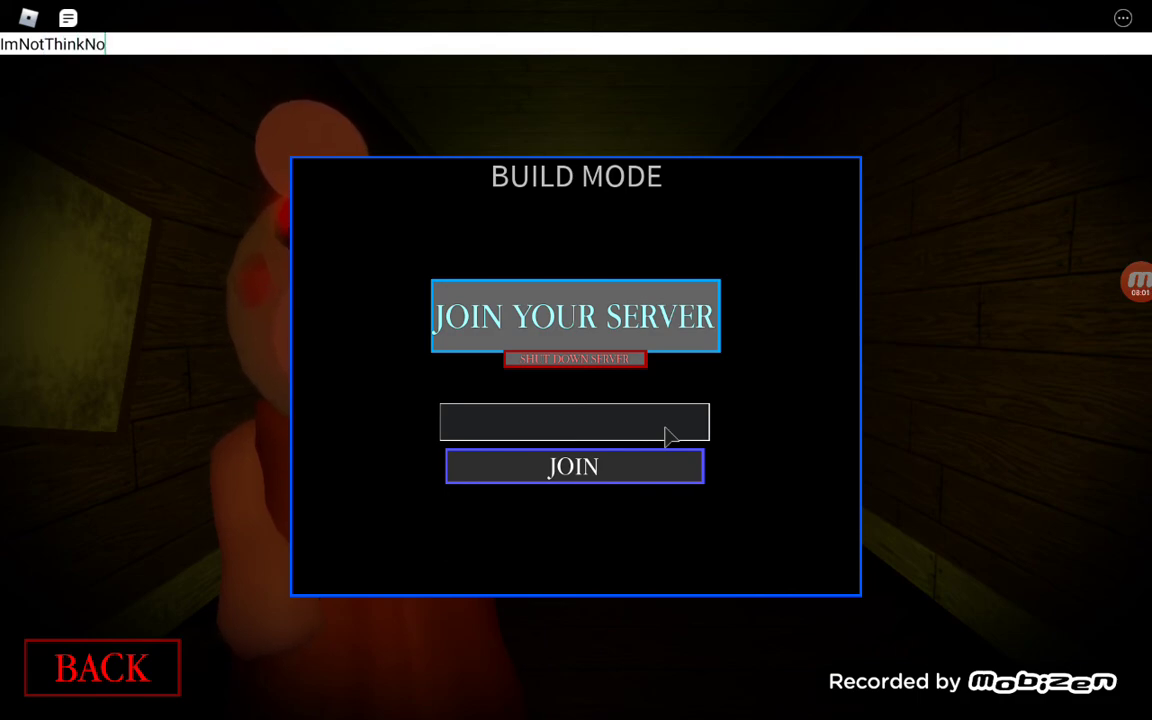
pyautogui.click(574, 466)
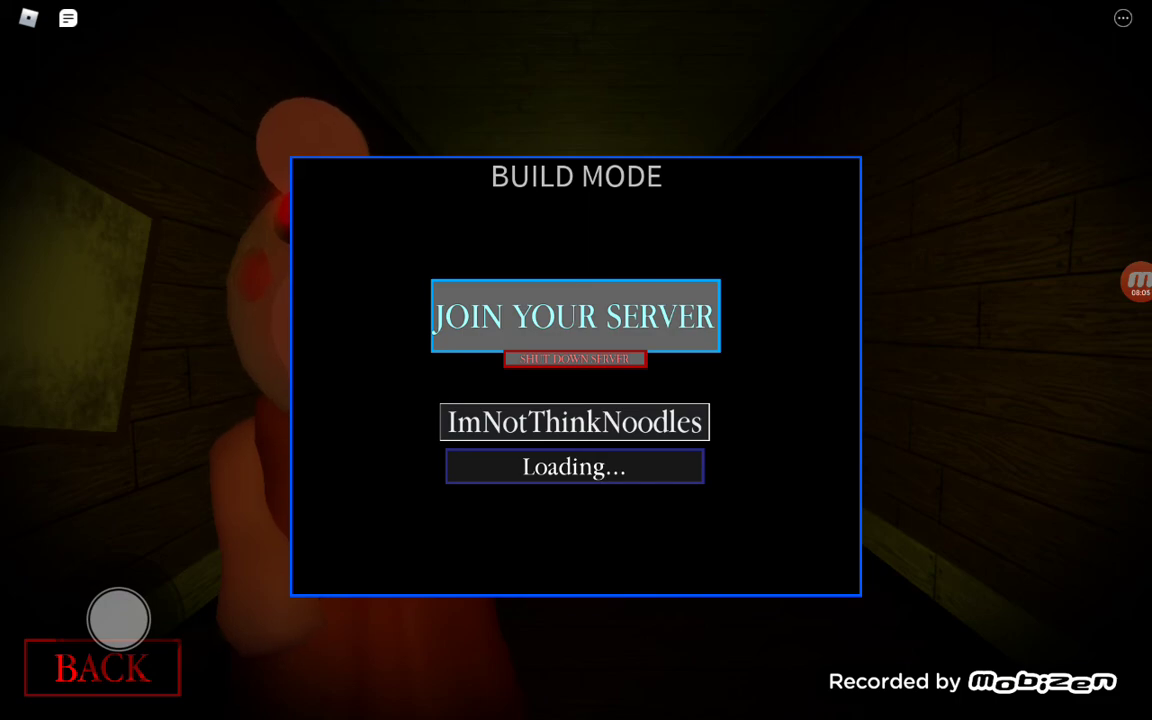
pyautogui.click(574, 316)
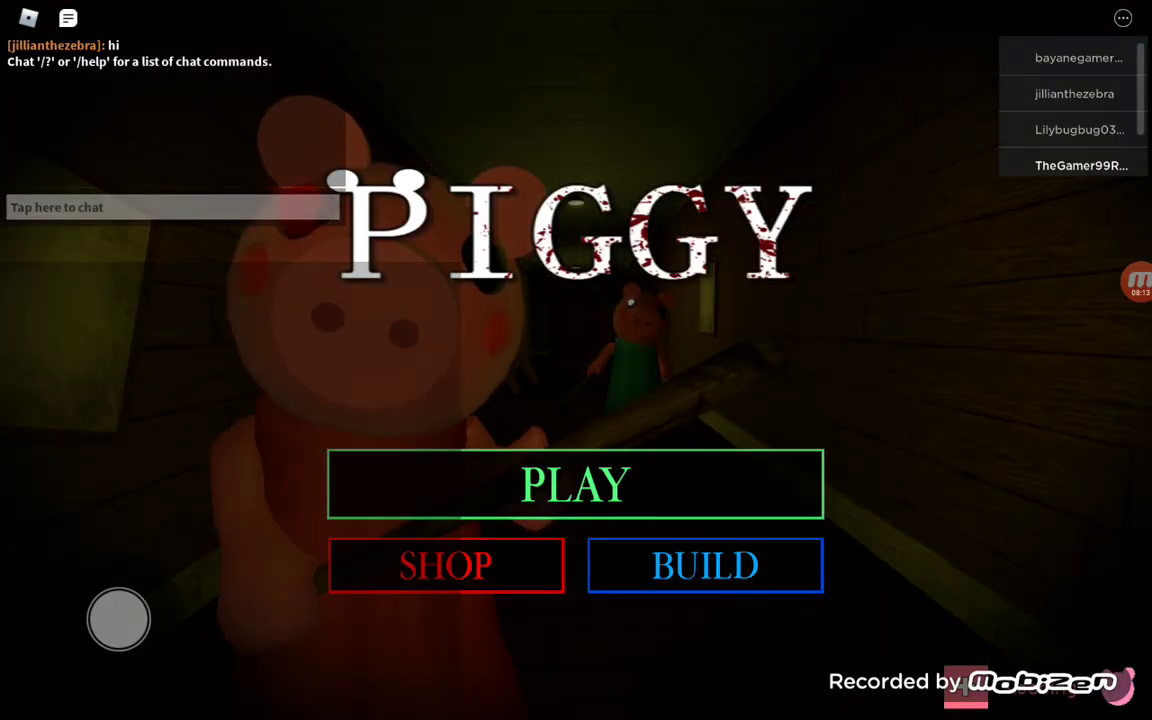
pyautogui.click(576, 482)
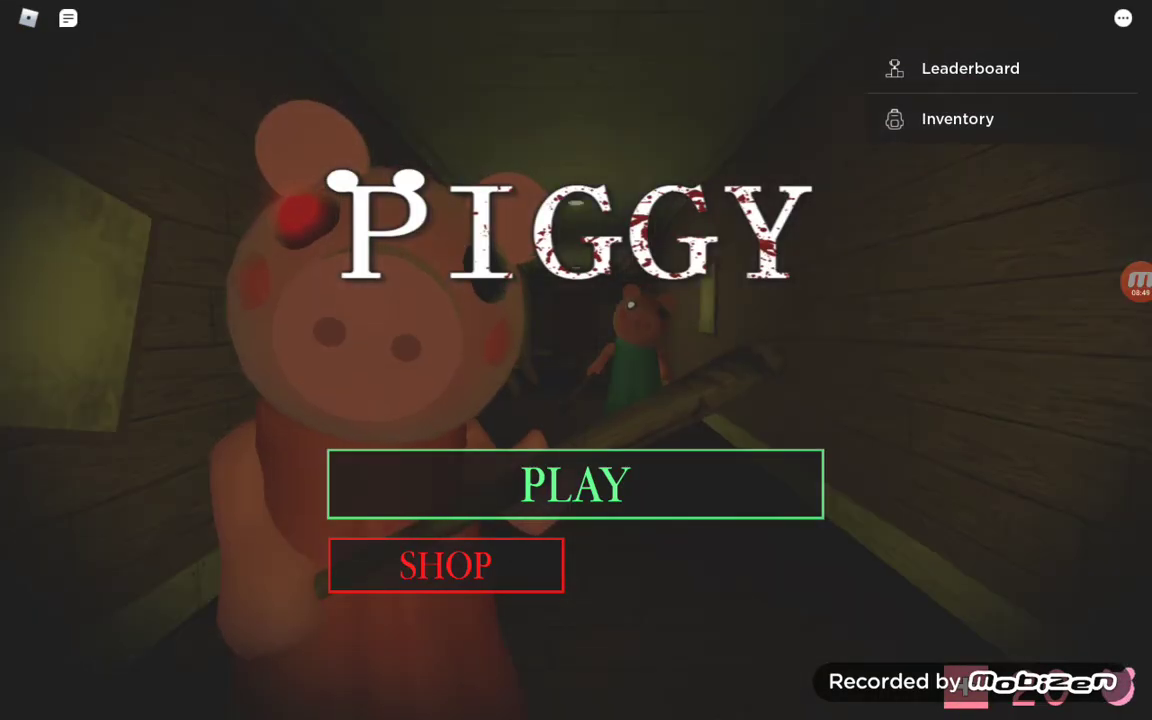
pyautogui.click(576, 486)
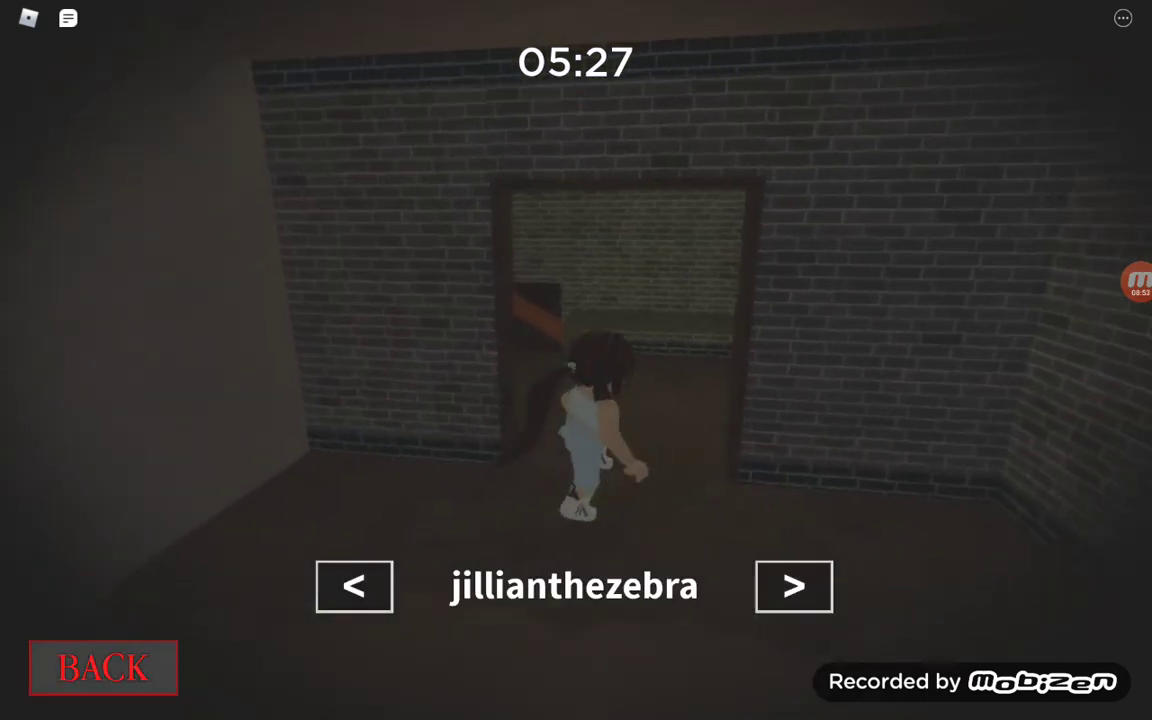
pyautogui.click(102, 668)
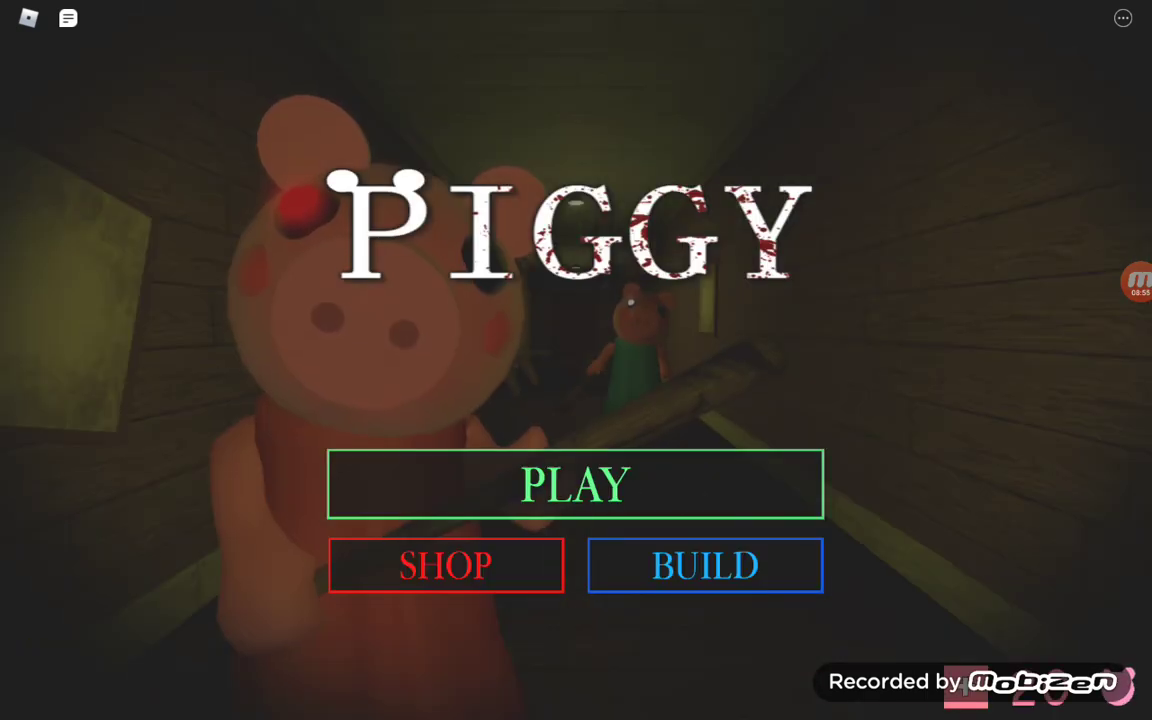
# - Enter Build Mode and begin placing blocks for a white floating platform on the baseplate
pyautogui.click(704, 564)
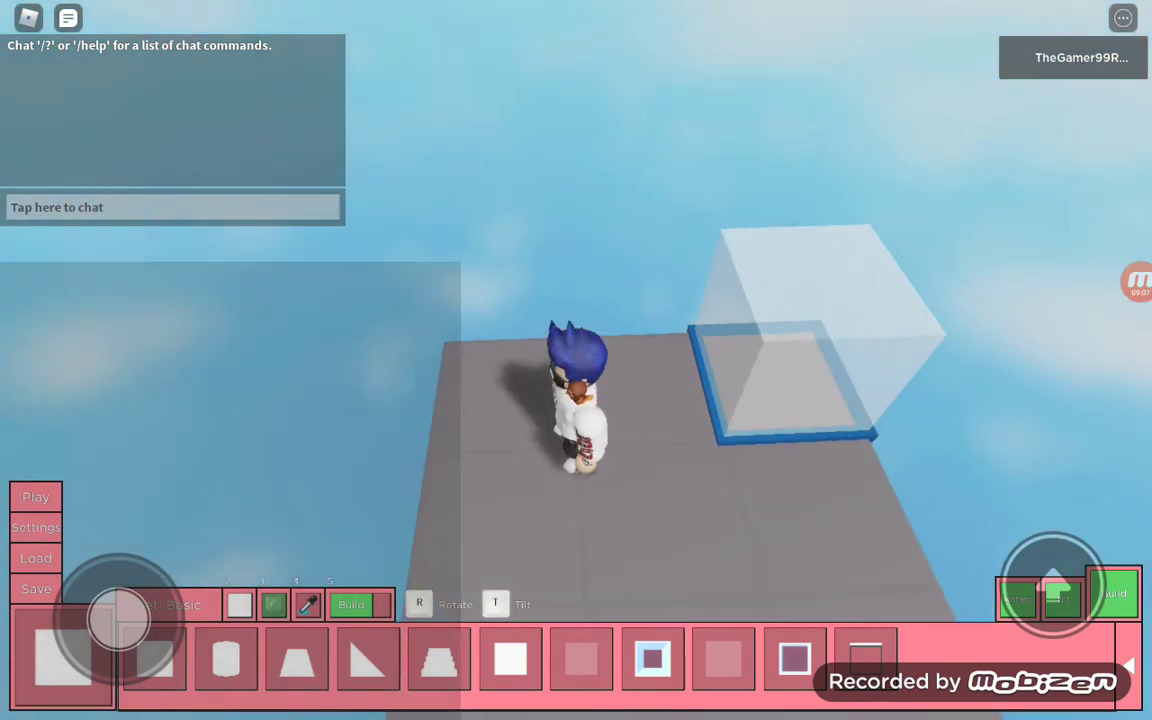
pyautogui.click(36, 558)
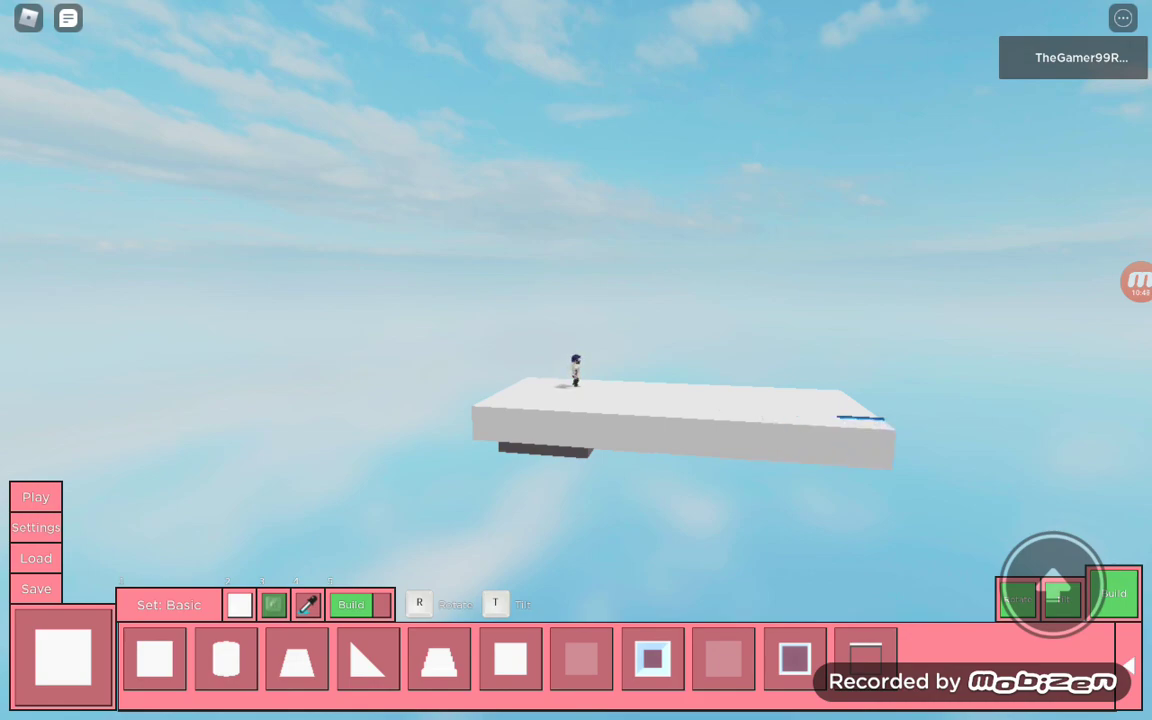
# - Choose a textured material for the blocks about to be placed
pyautogui.click(238, 604)
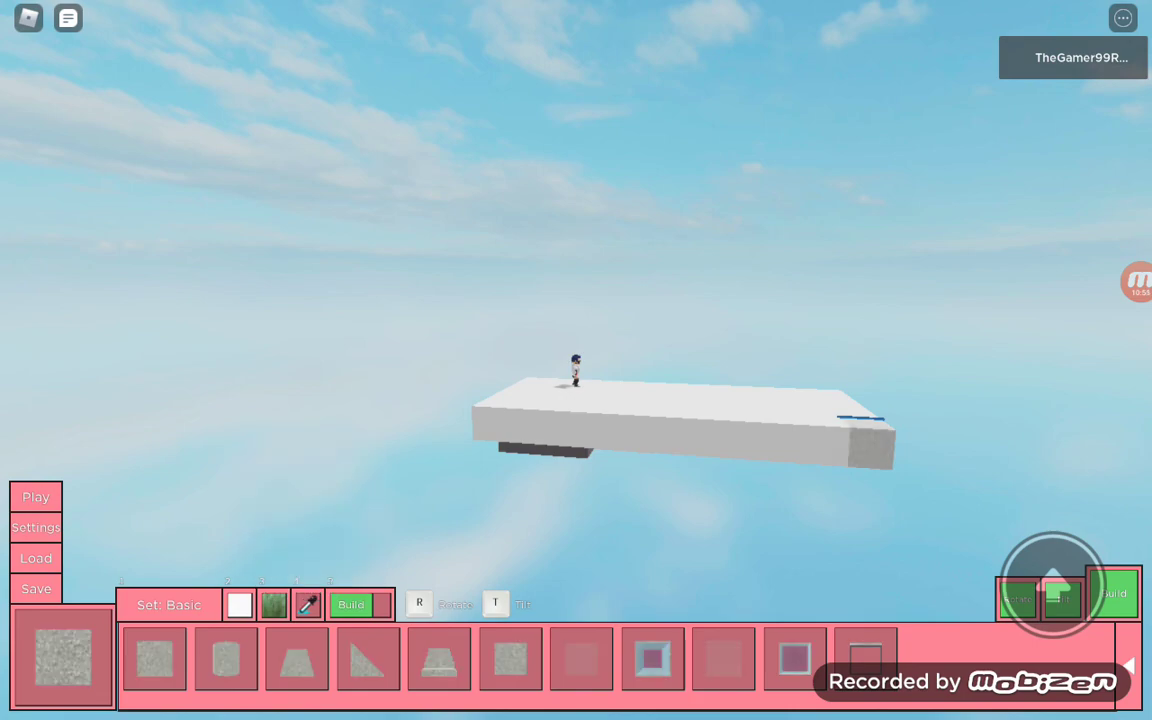
pyautogui.click(274, 604)
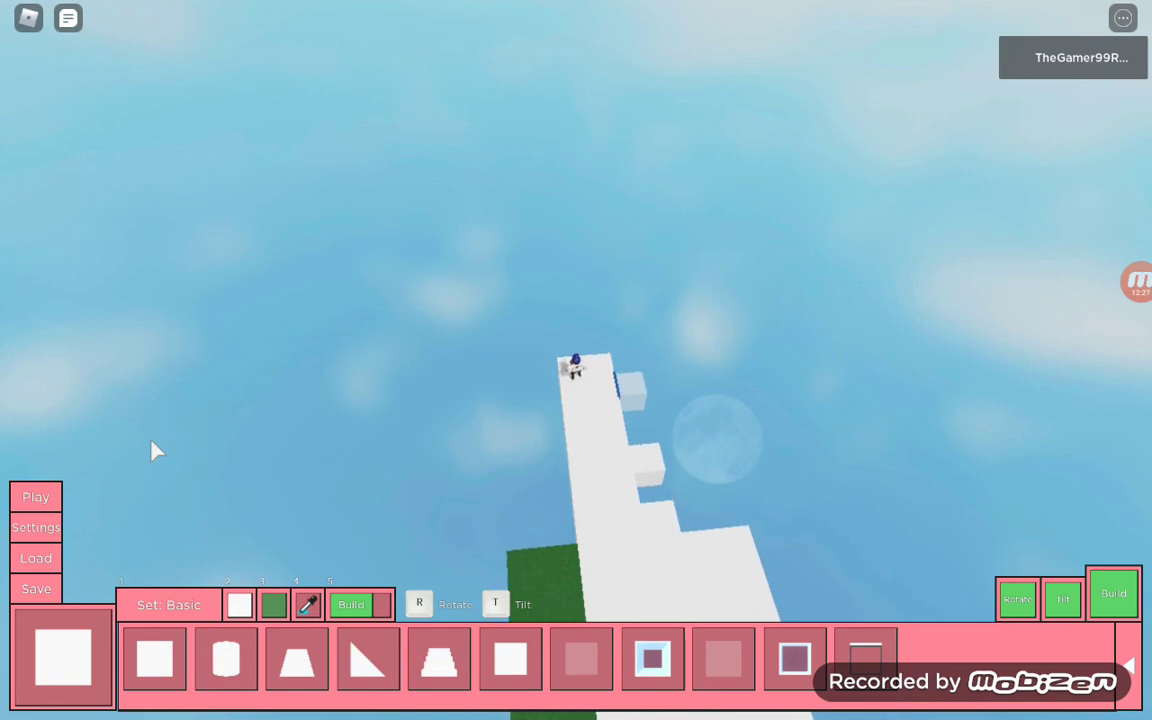
# - Select the grass material to border the white floor's edge in green
pyautogui.click(272, 604)
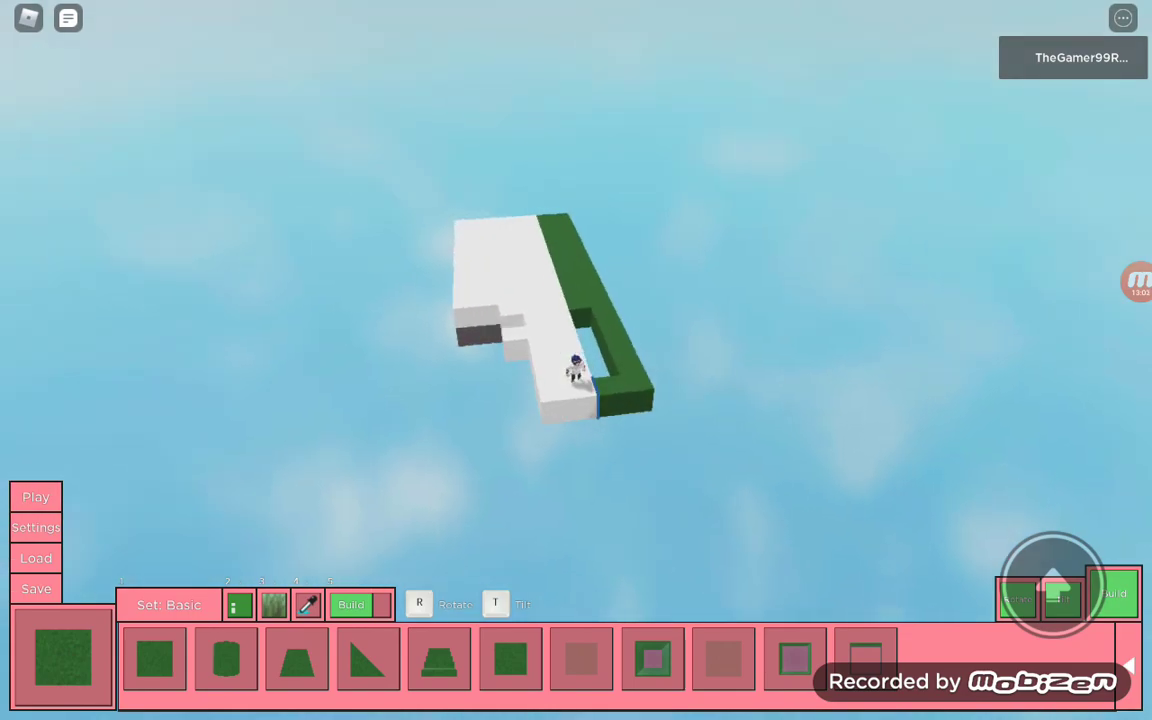
pyautogui.click(306, 604)
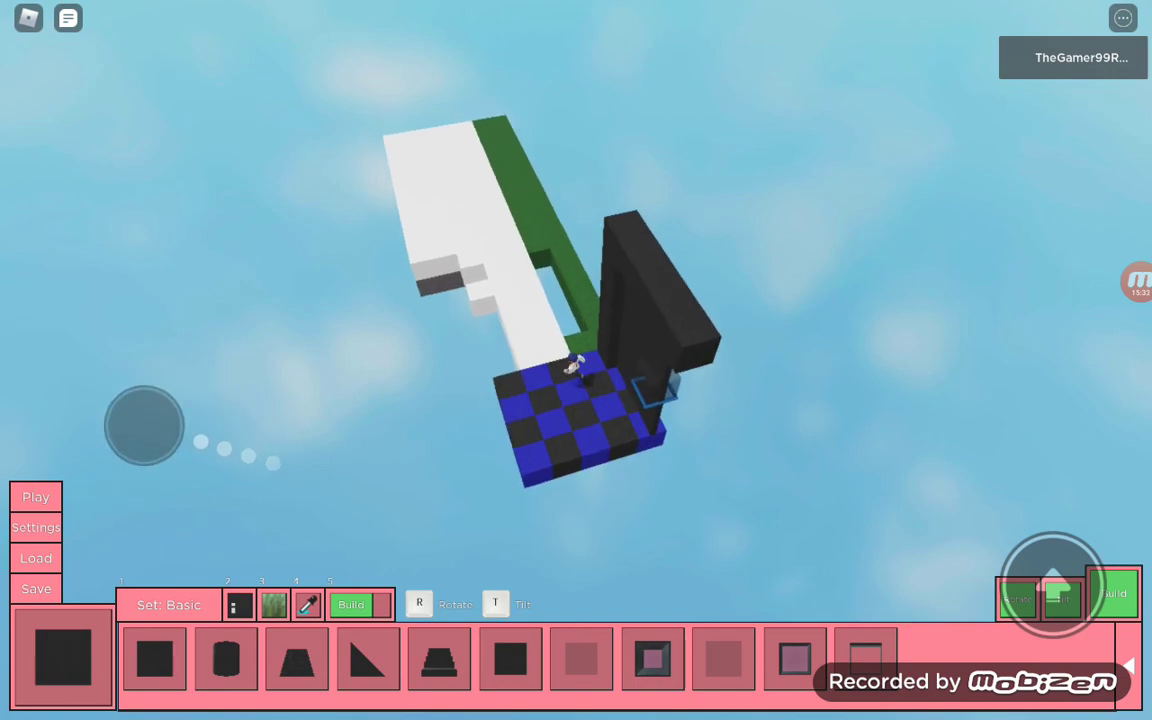
# - Place black blocks to stack a tall wall beside the blue-black checkered floor
pyautogui.moveTo(144, 424); pyautogui.dragTo(236, 486)
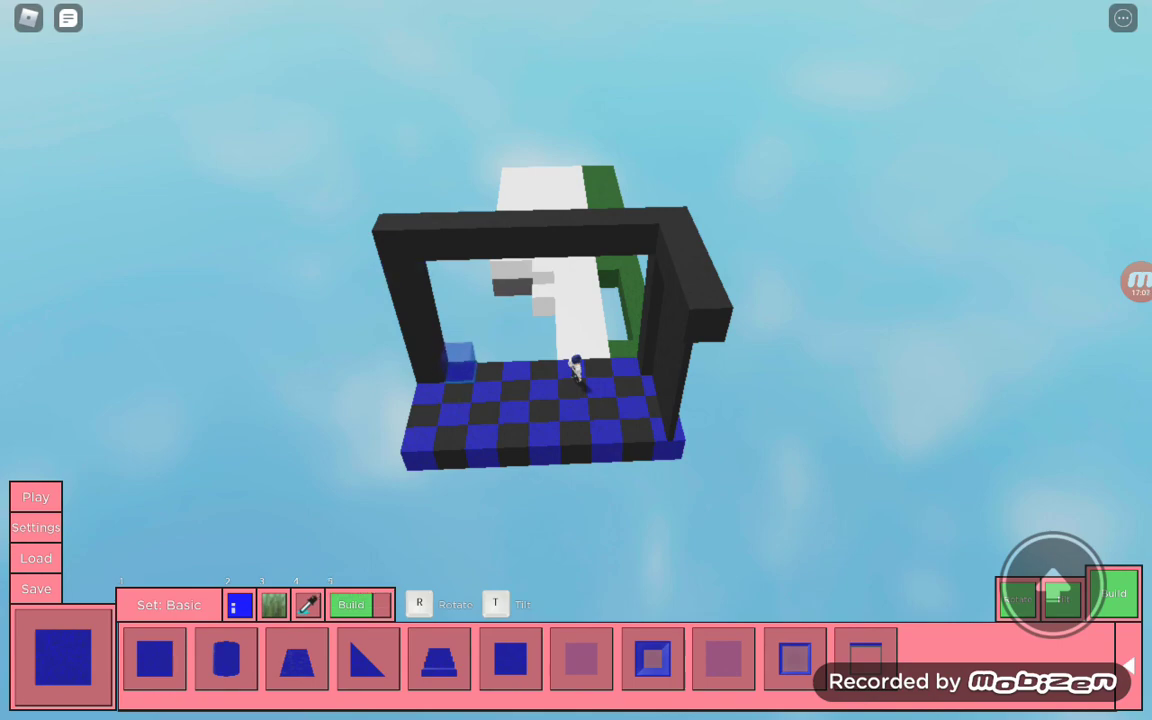
pyautogui.moveTo(516, 660)
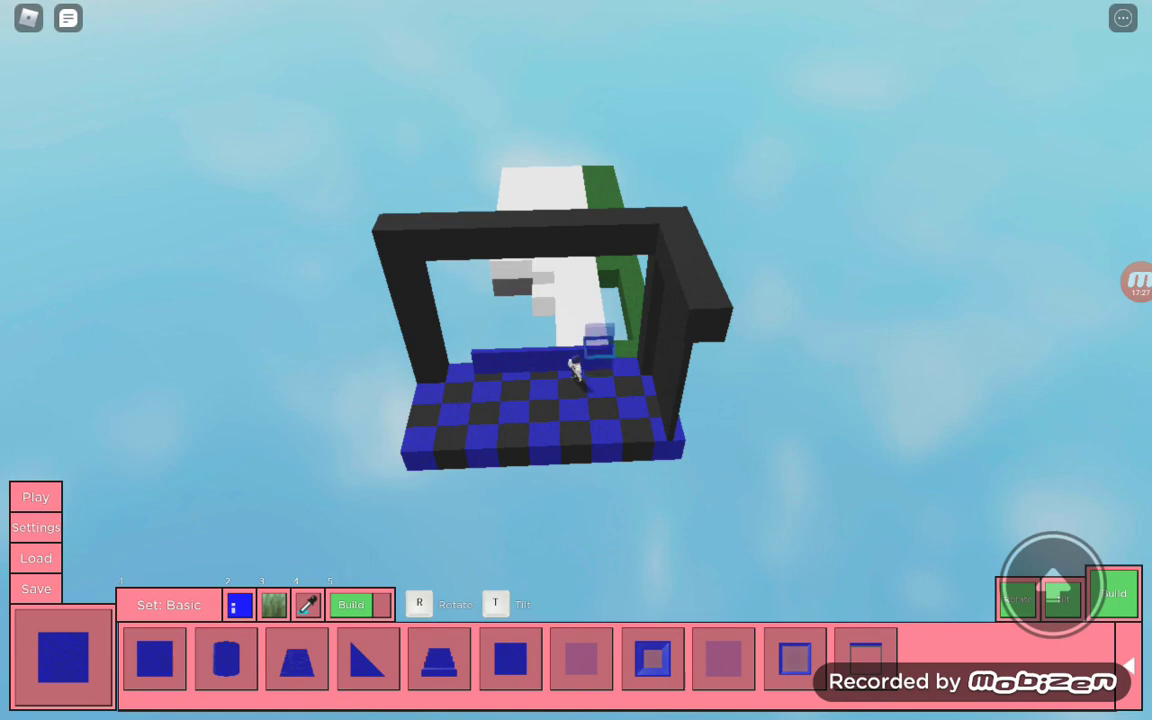
# - Place a blue block along the back edge of the checkered floor
pyautogui.click(576, 360)
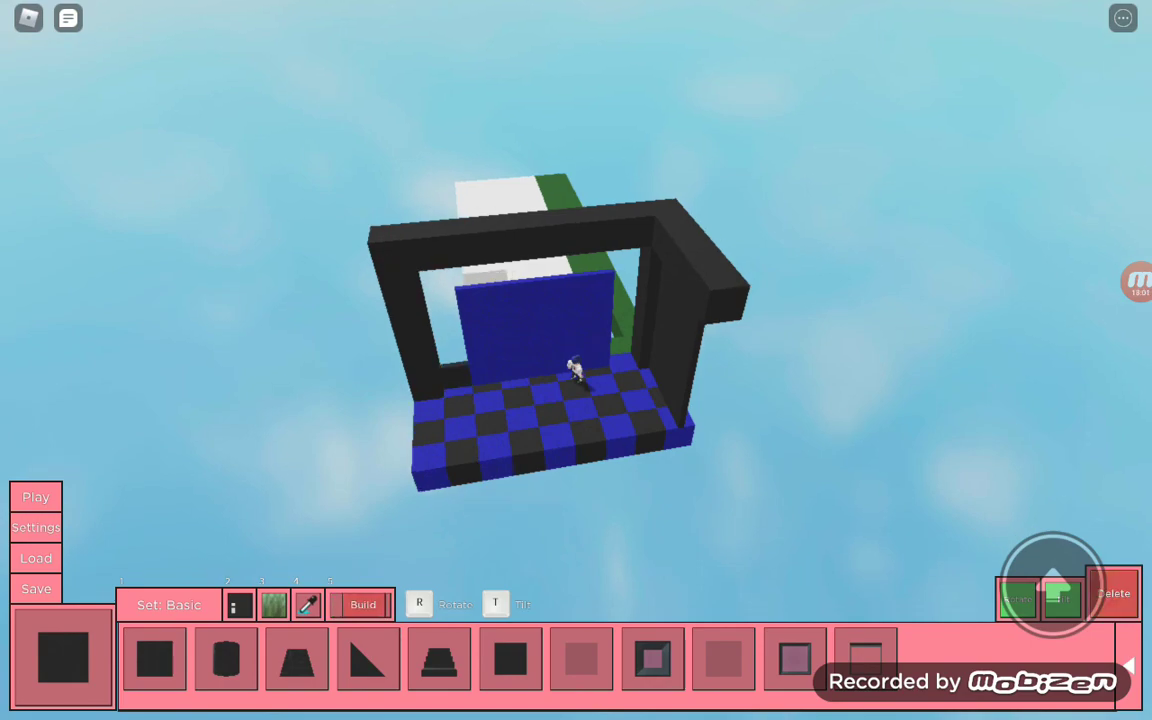
# - Add a black frame block beside the door, then switch to the Load slots view
pyautogui.click(358, 604)
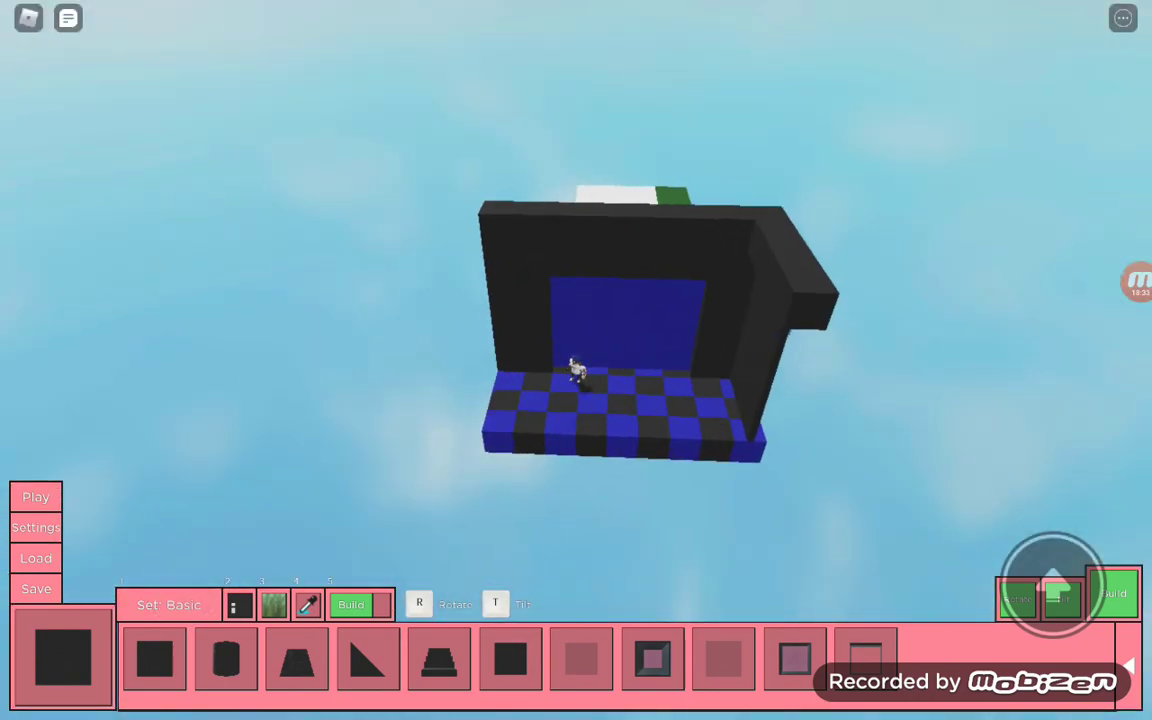
pyautogui.click(36, 558)
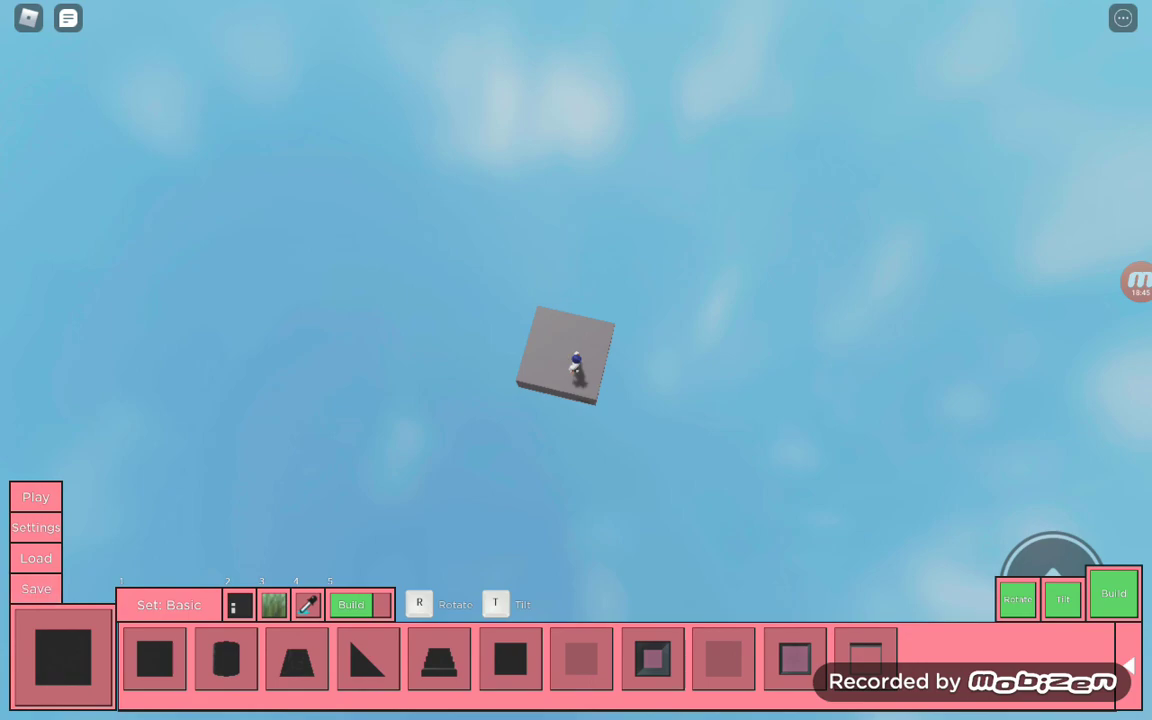
# - Attempt a save, view the load slots, then bring up the four save slots
pyautogui.click(36, 590)
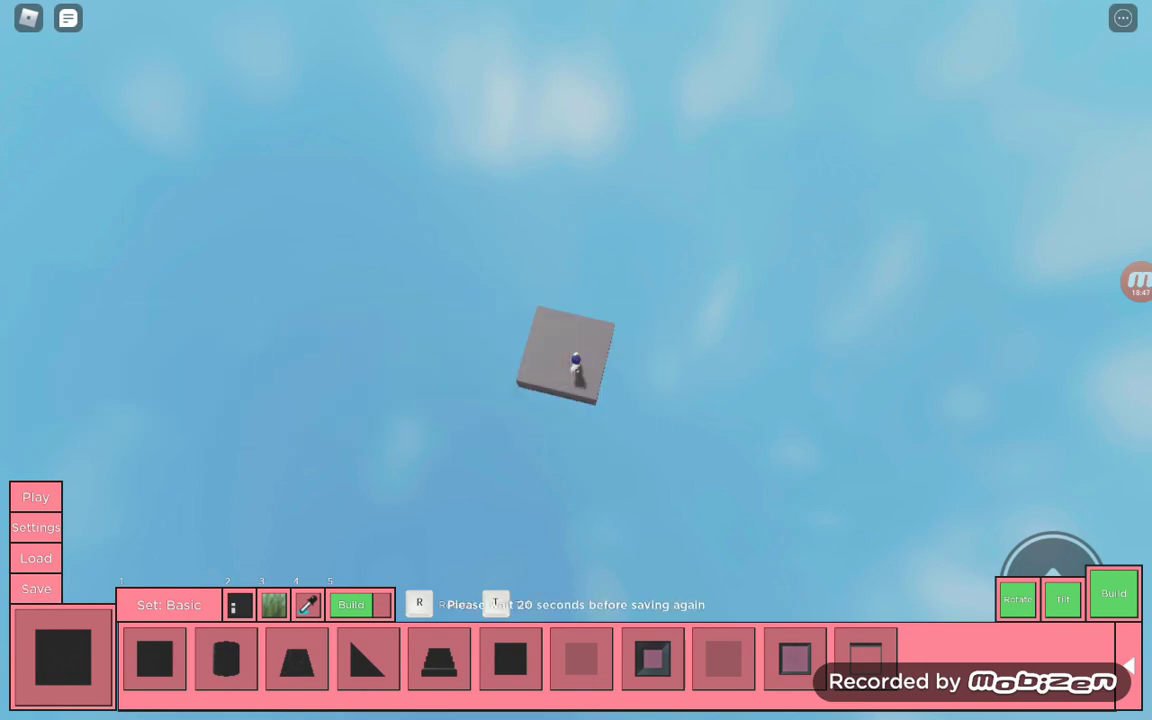
pyautogui.click(36, 558)
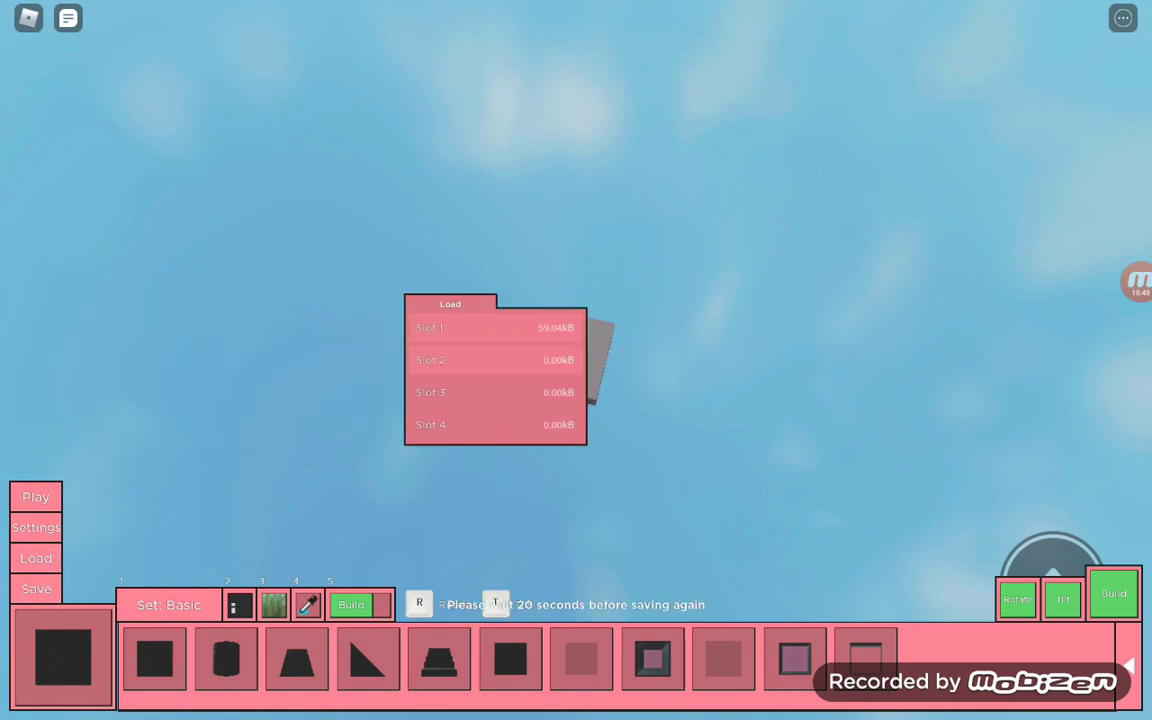
pyautogui.click(36, 588)
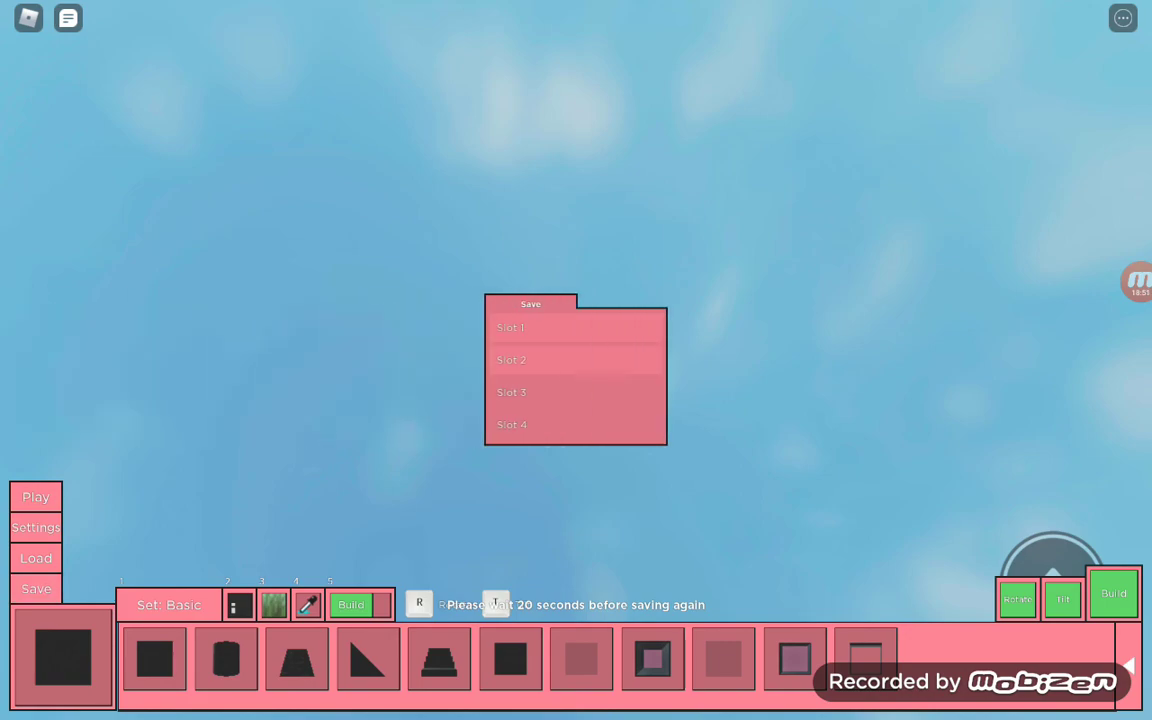